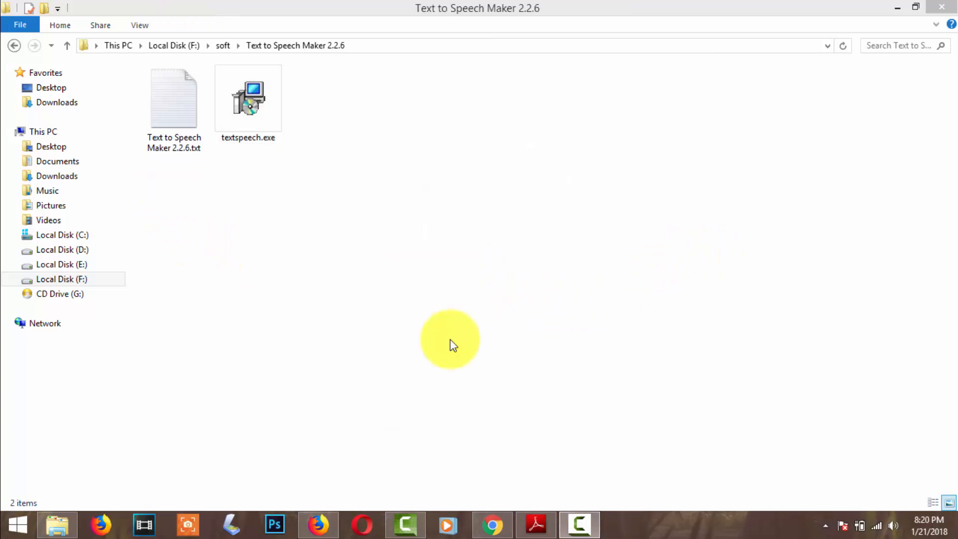
# Run the textspeech.exe installer and allow the unverified publisher warning
pyautogui.click(249, 98)
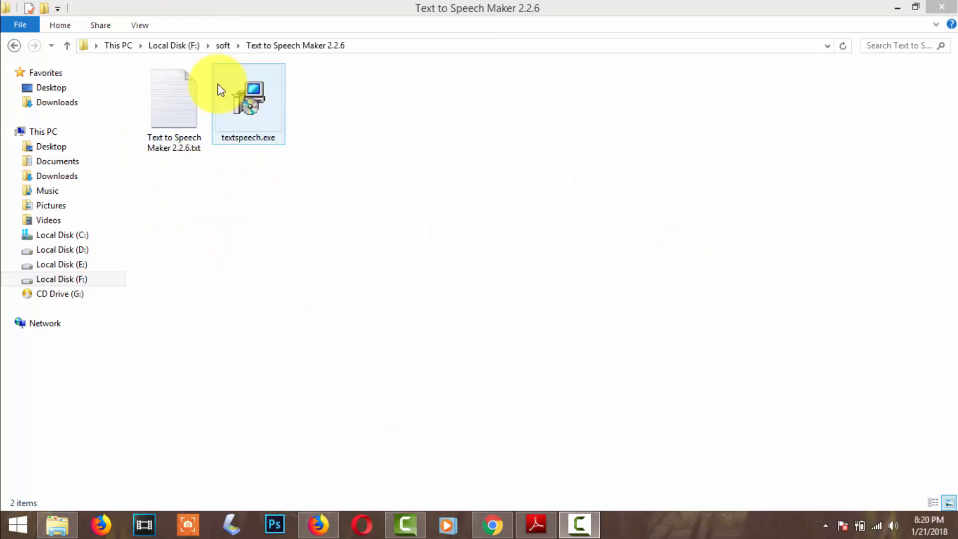
pyautogui.click(249, 98)
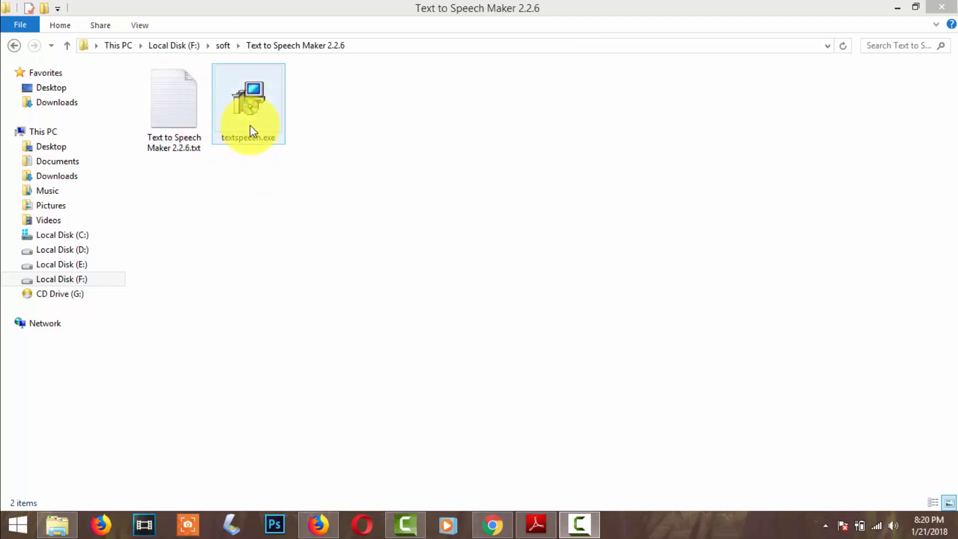
pyautogui.doubleClick(174, 98)
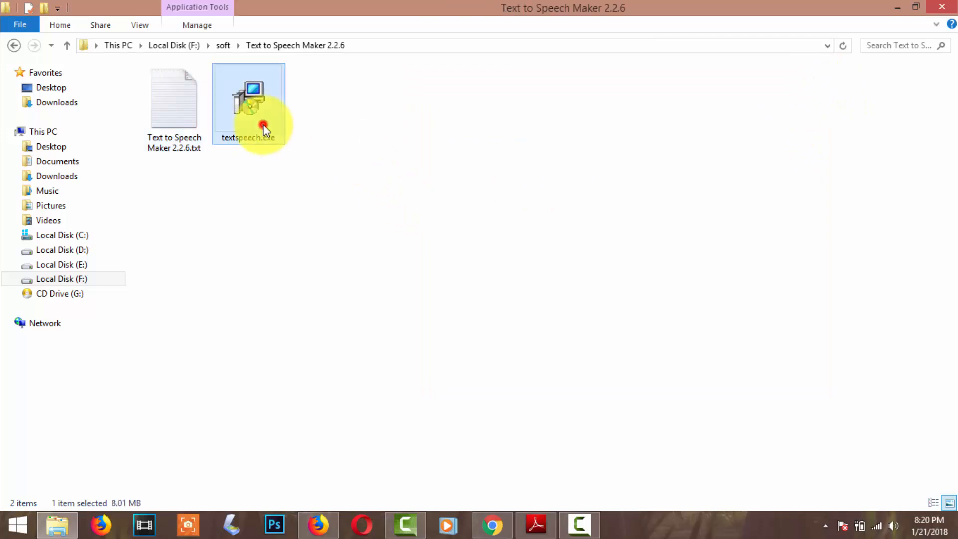
pyautogui.rightClick(248, 97)
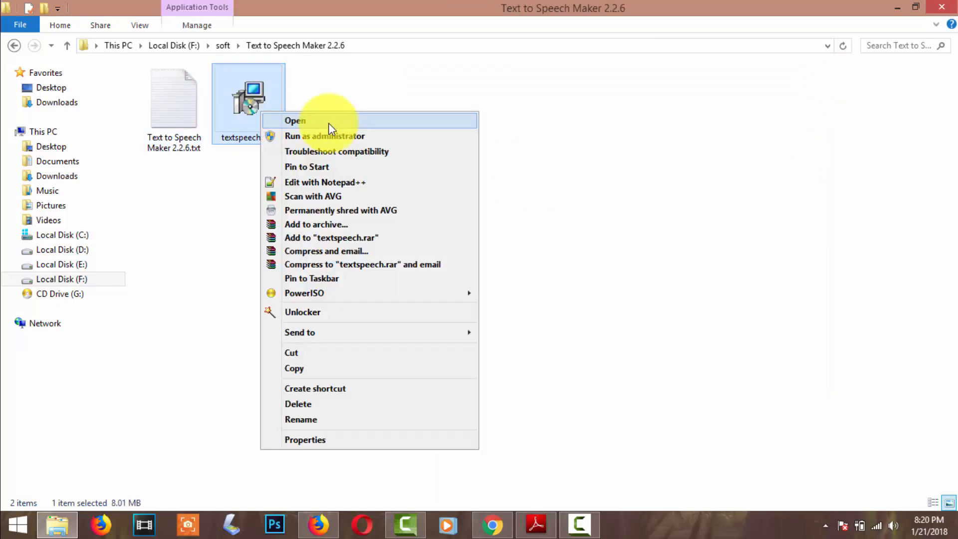
pyautogui.click(294, 121)
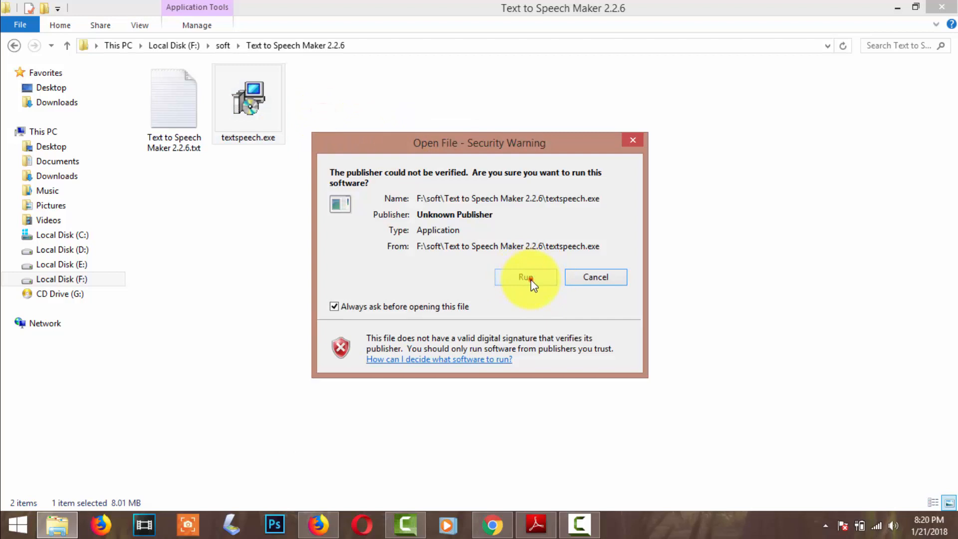
pyautogui.click(527, 277)
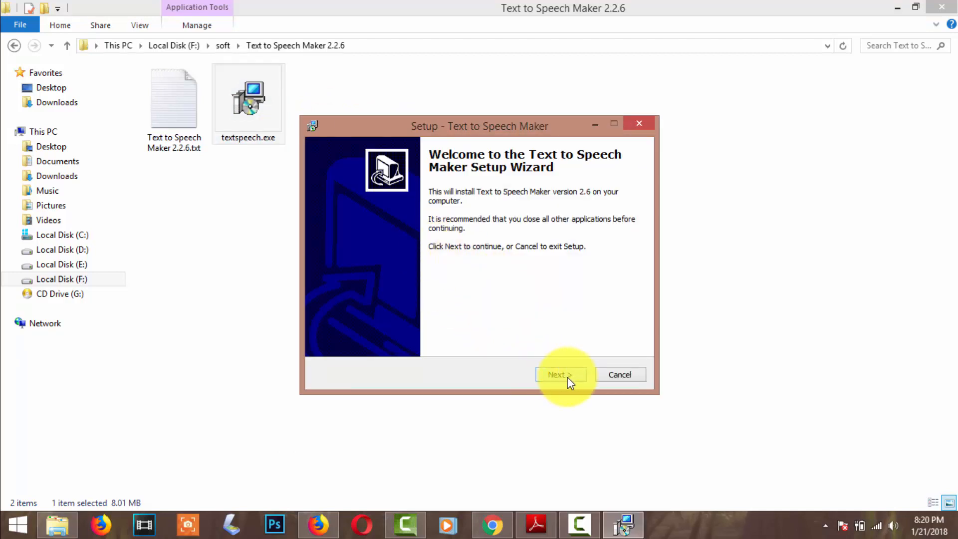
# Accept the license agreement and keep the default install folder
pyautogui.click(557, 375)
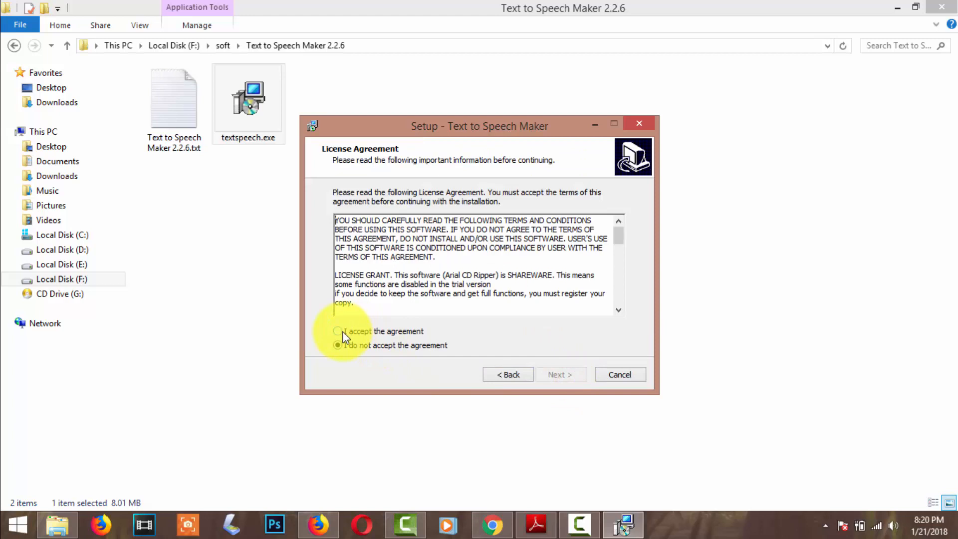
pyautogui.click(338, 331)
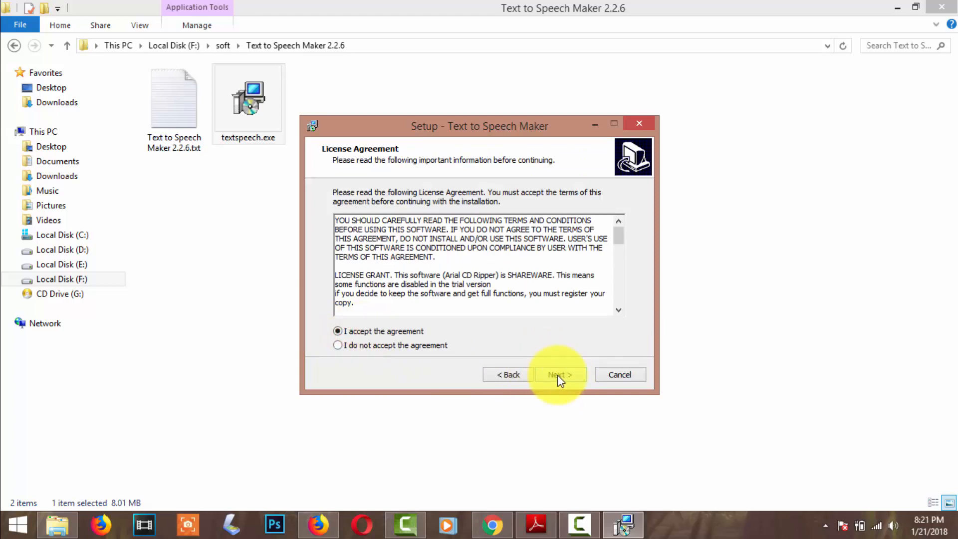
pyautogui.click(559, 375)
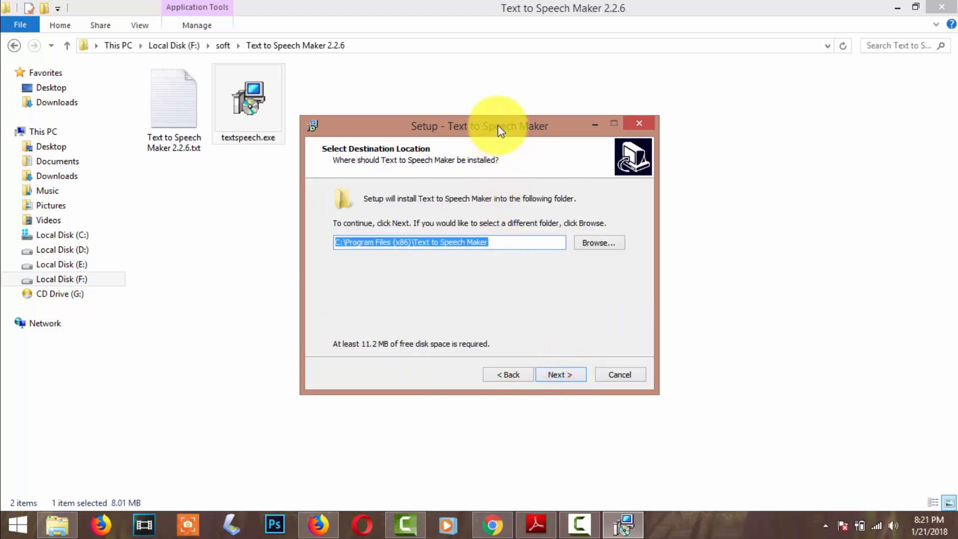
pyautogui.click(560, 374)
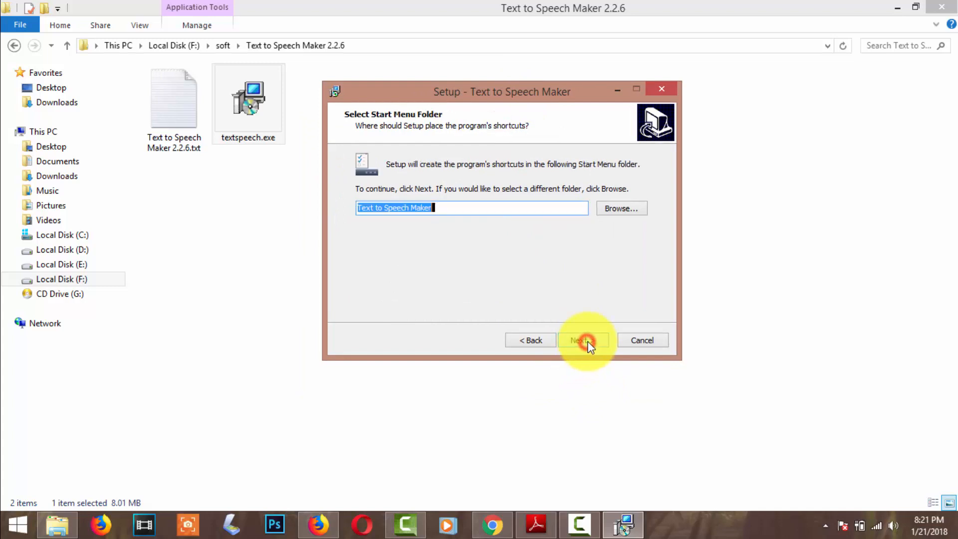
# Keep default shortcuts, desktop and Quick Launch icons, and start the installation
pyautogui.click(581, 340)
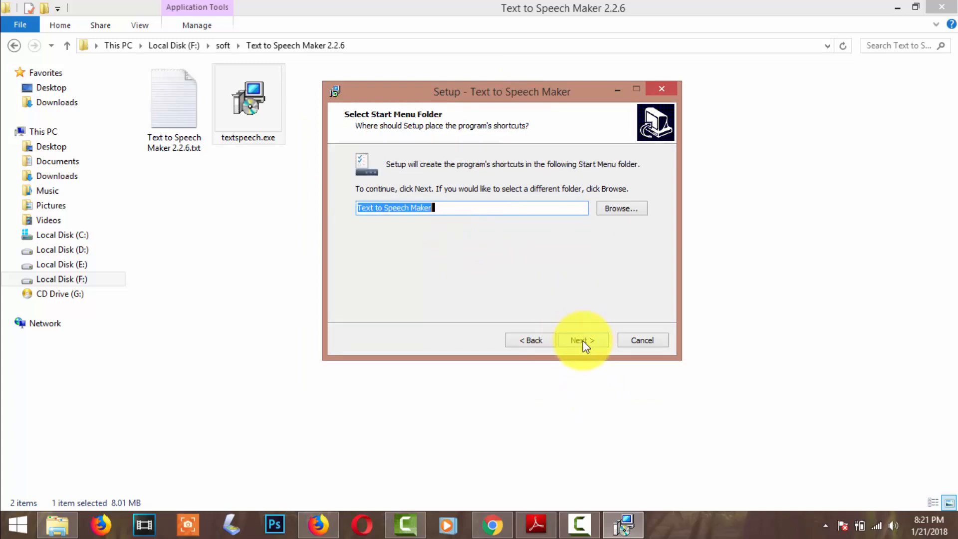
pyautogui.click(582, 341)
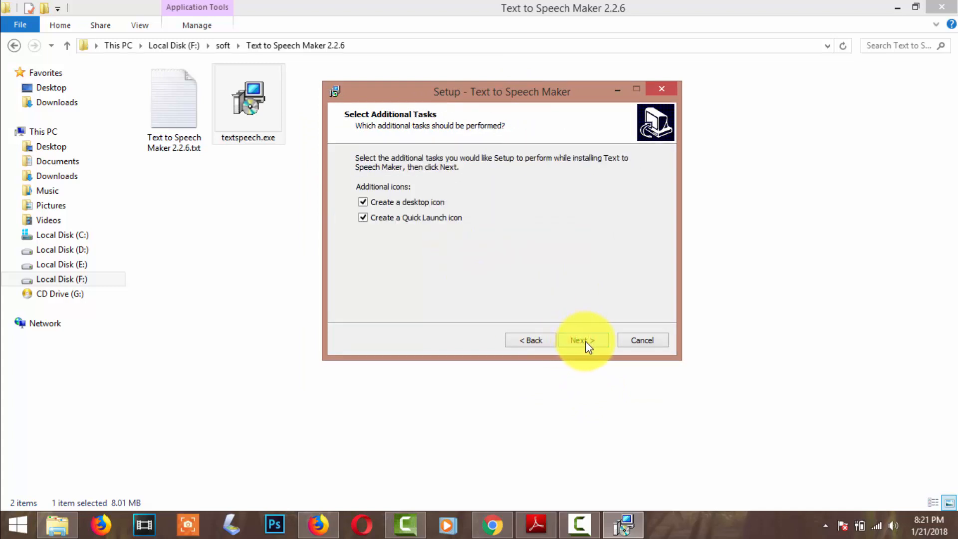
pyautogui.click(582, 340)
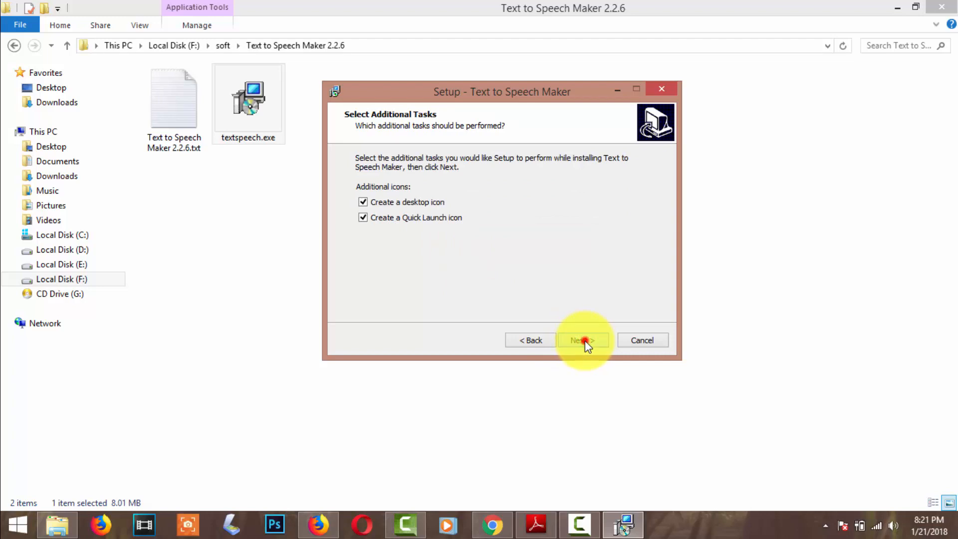
pyautogui.click(581, 340)
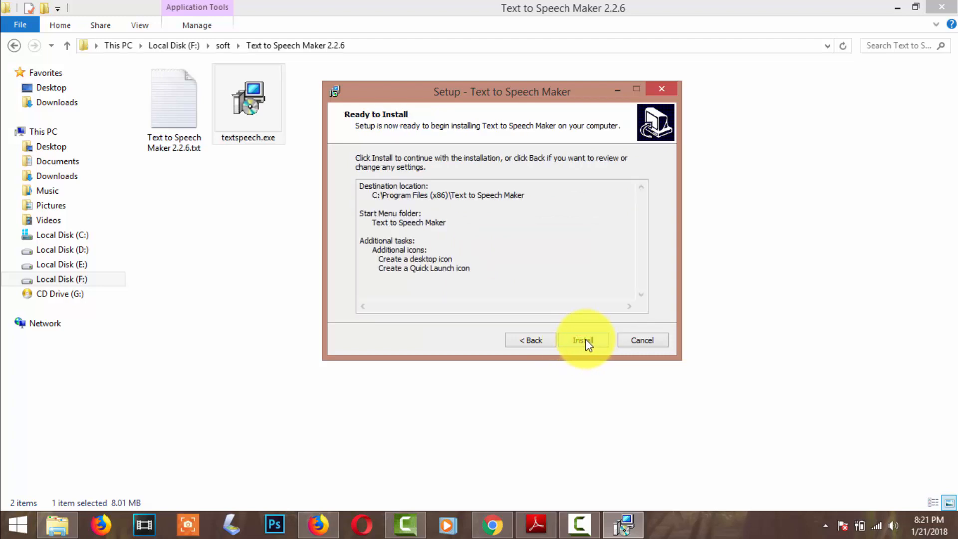
pyautogui.click(581, 340)
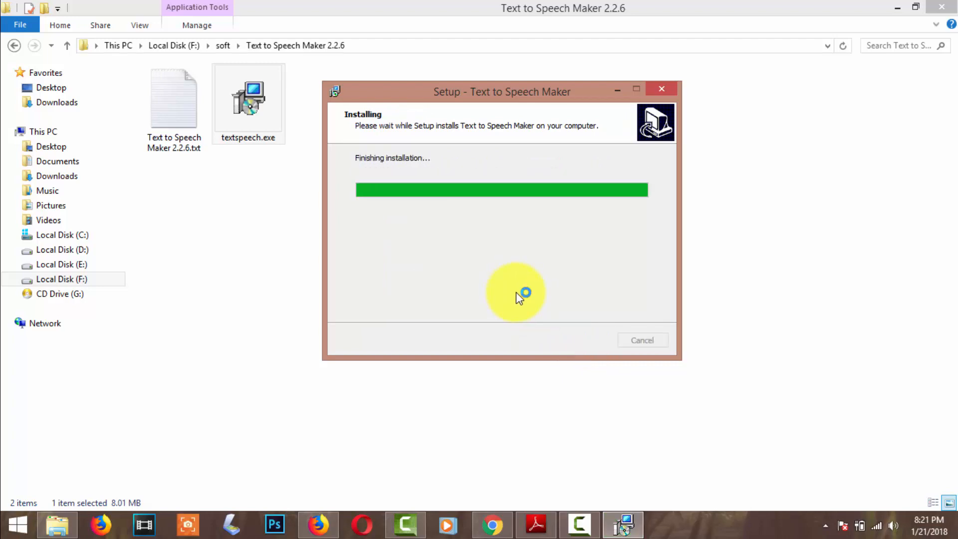
pyautogui.moveTo(495, 314)
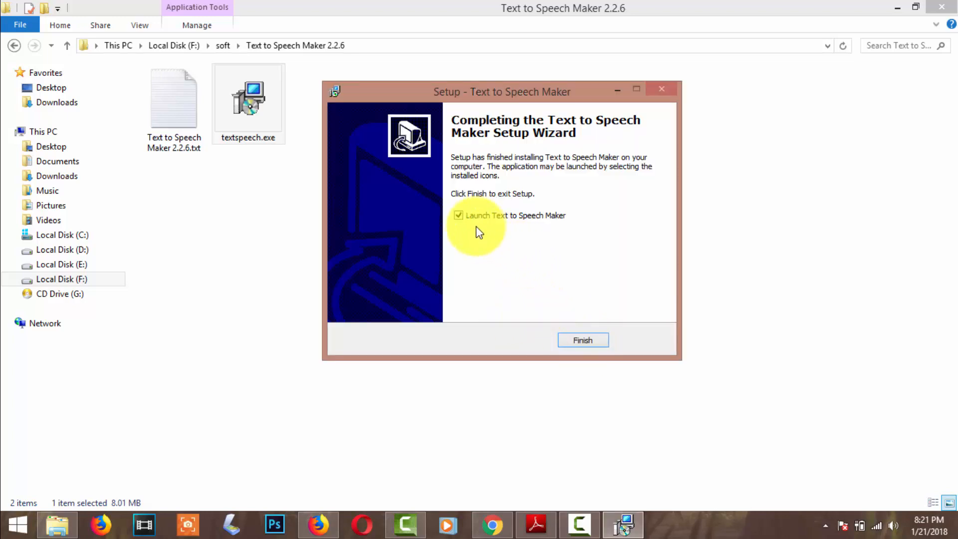
# Finish setup with 'Launch Text to Speech Maker' checked so the program opens
pyautogui.click(582, 341)
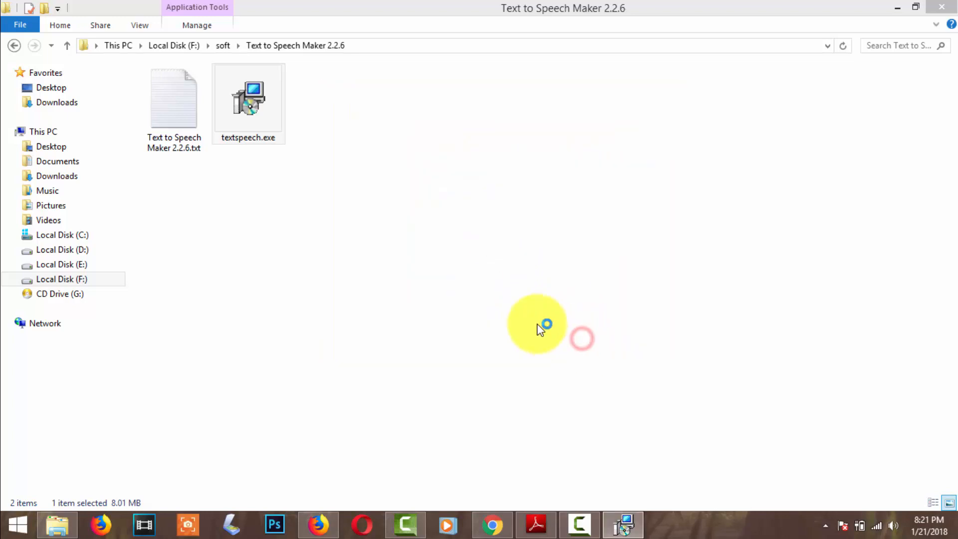
pyautogui.doubleClick(248, 98)
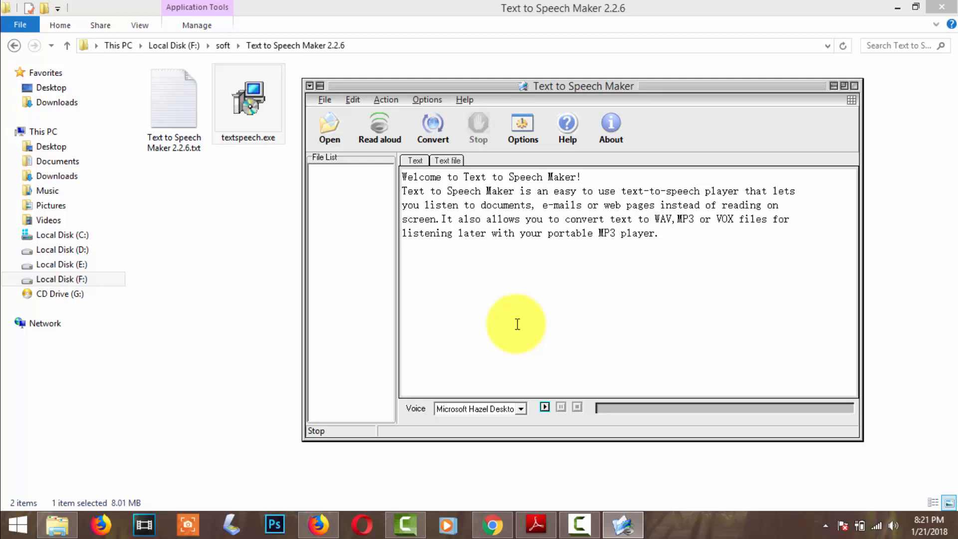
# Bring up the registration dialog from Help > Register and position it
pyautogui.click(464, 100)
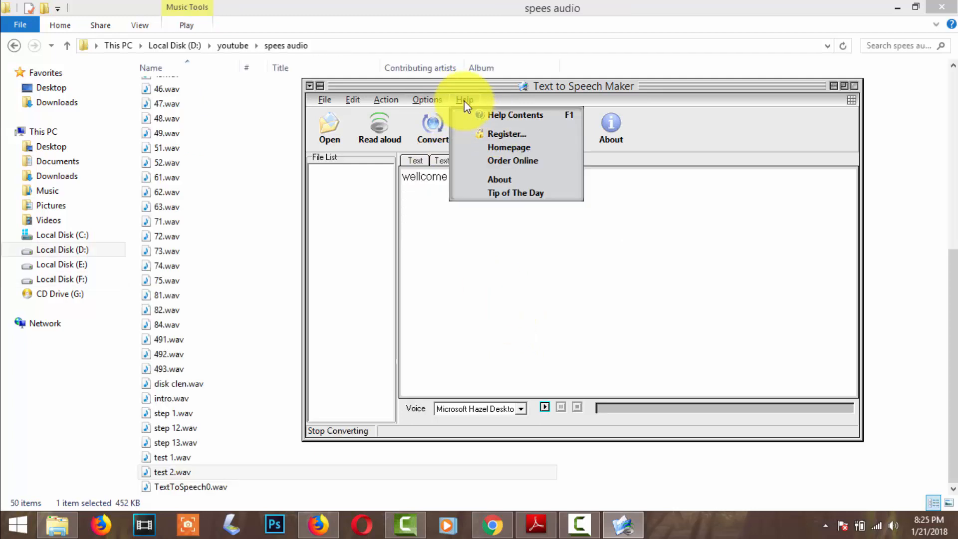
pyautogui.click(507, 134)
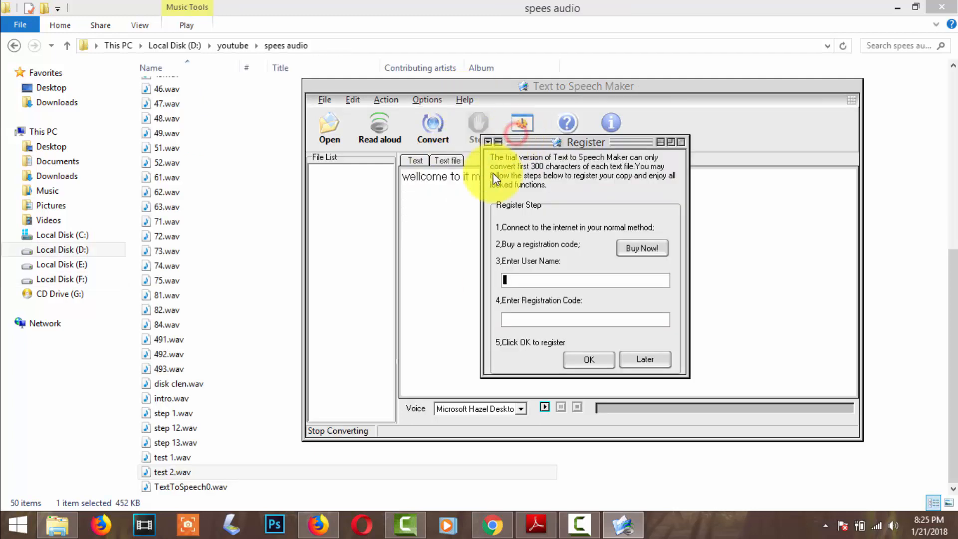
pyautogui.moveTo(586, 142); pyautogui.dragTo(524, 139)
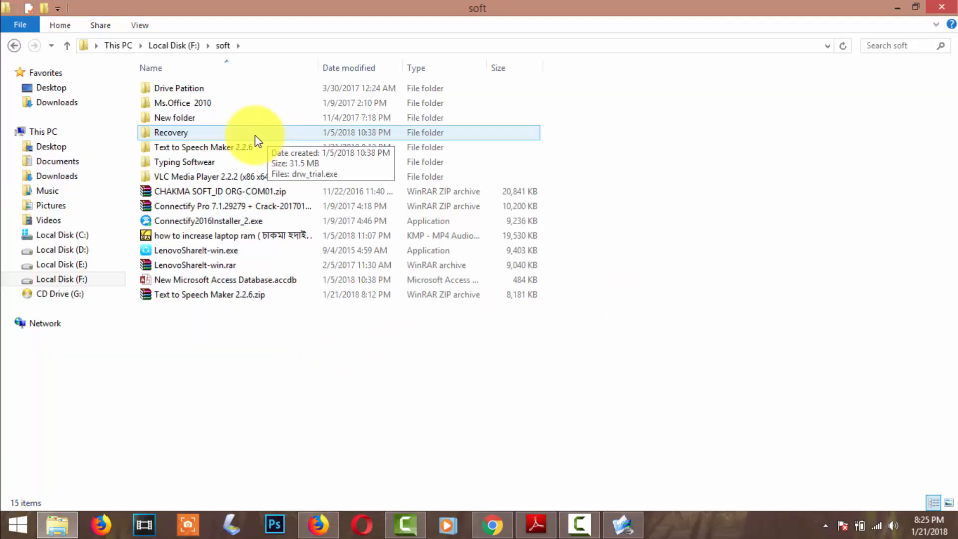
# Open Text to Speech Maker 2.2.6.txt in Notepad and place it beside the Register dialog
pyautogui.doubleClick(195, 147)
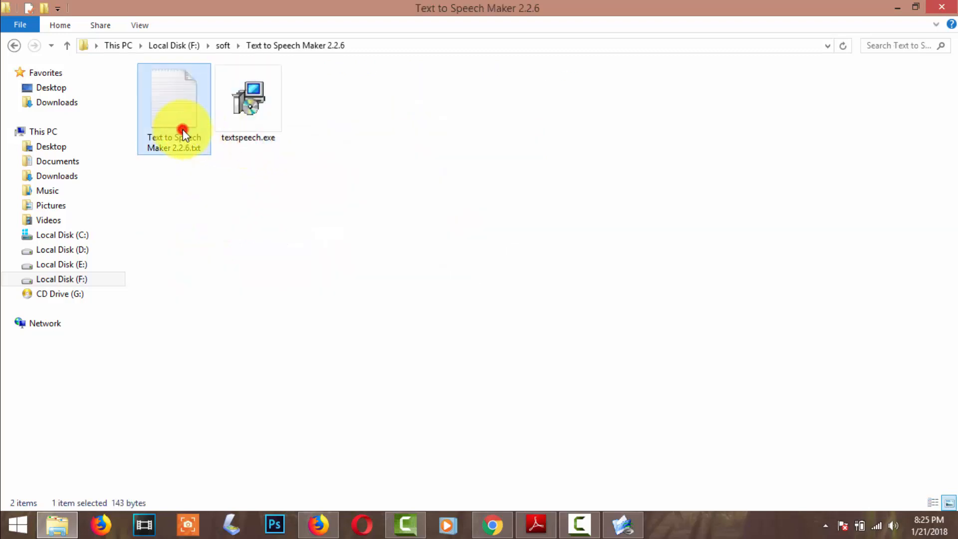
pyautogui.doubleClick(174, 110)
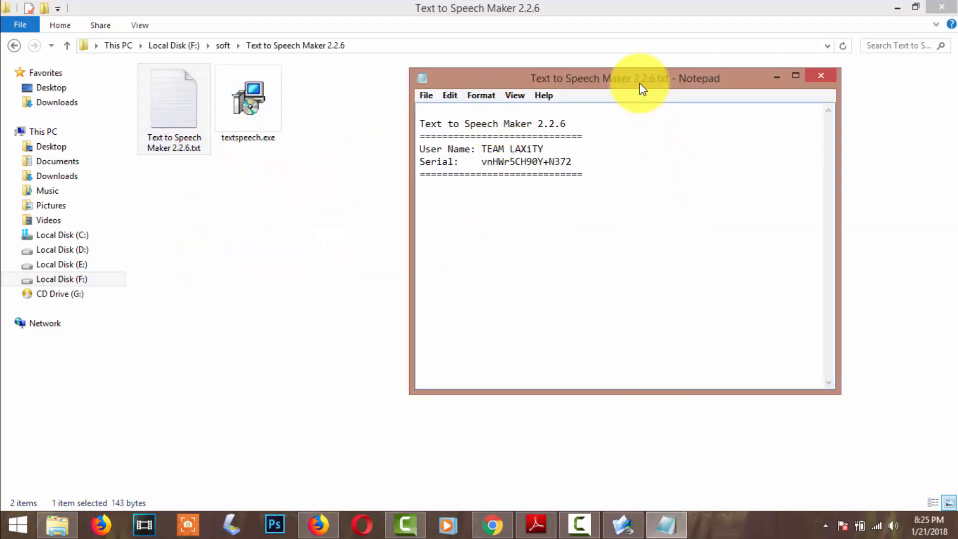
pyautogui.moveTo(623, 78); pyautogui.dragTo(386, 97)
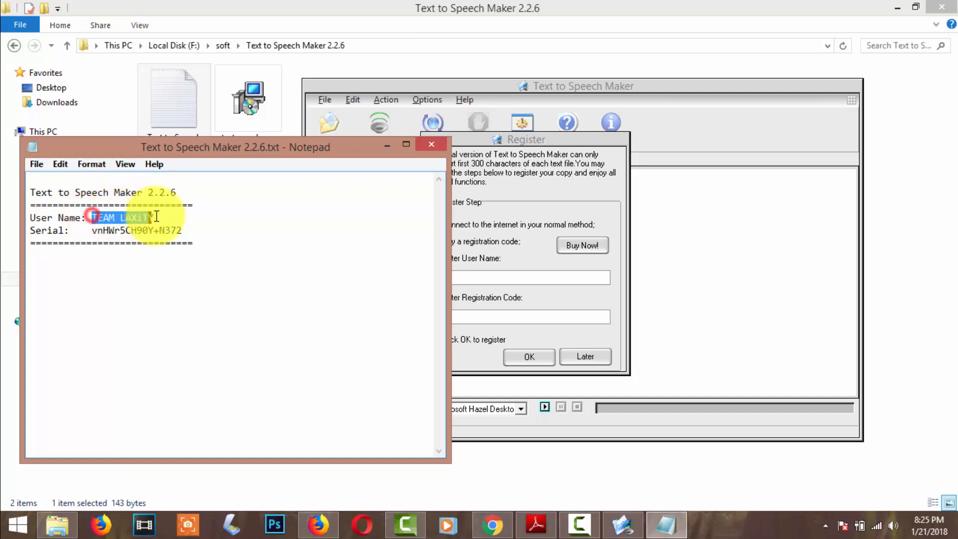
# Copy the user name and serial from the notes into the registration form fields
pyautogui.rightClick(121, 217)
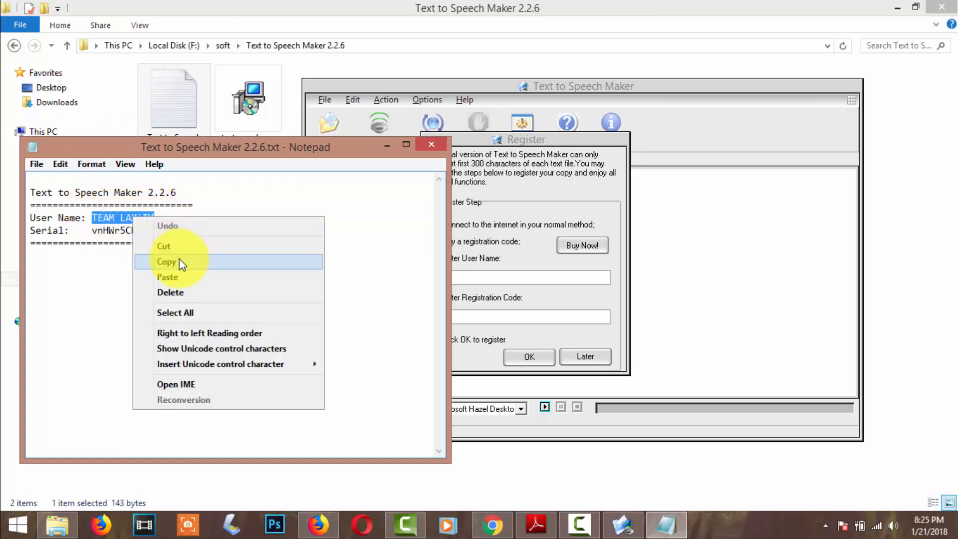
pyautogui.click(167, 261)
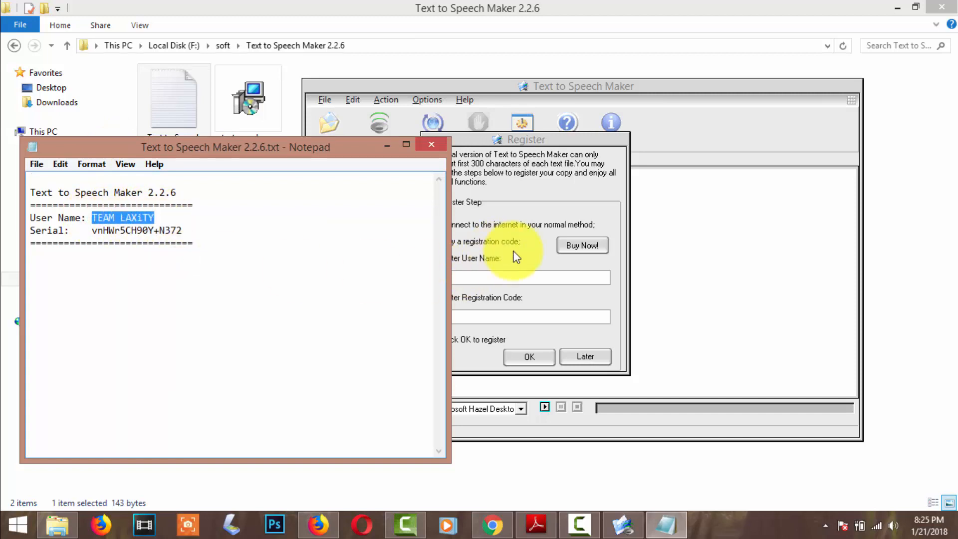
pyautogui.rightClick(531, 278)
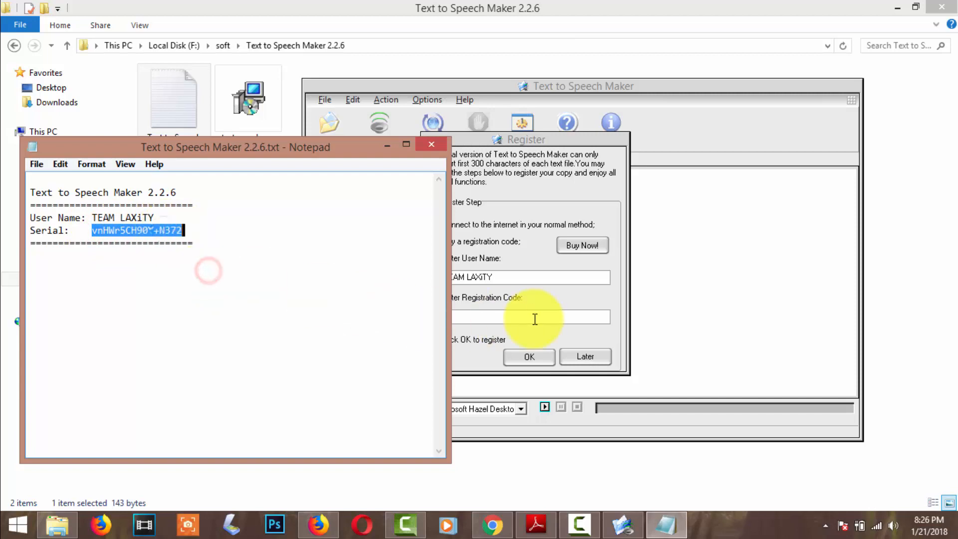
pyautogui.rightClick(527, 317)
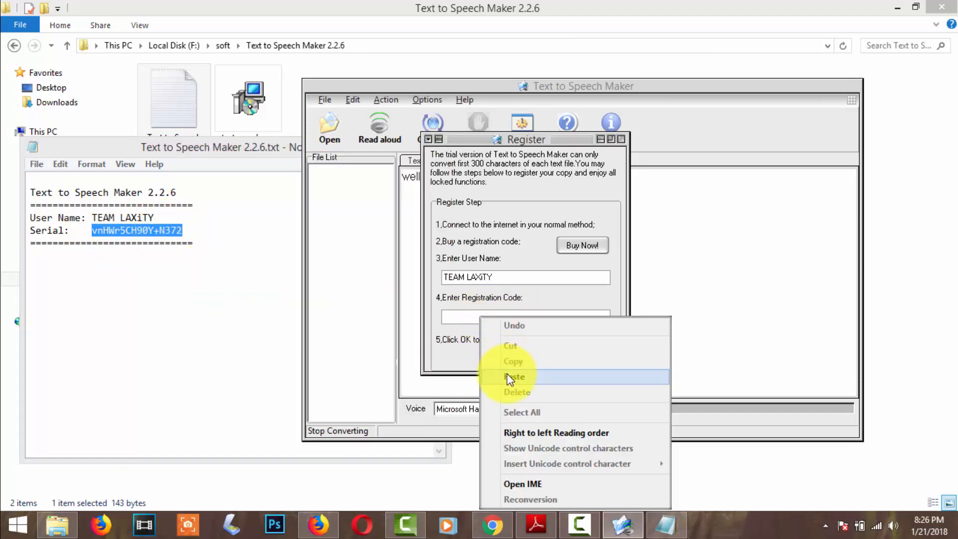
pyautogui.click(515, 377)
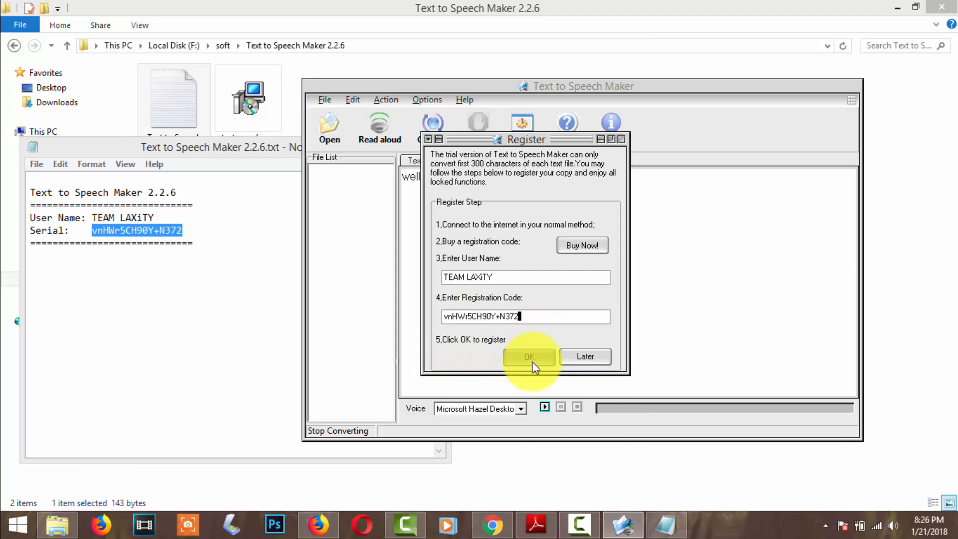
pyautogui.moveTo(533, 372)
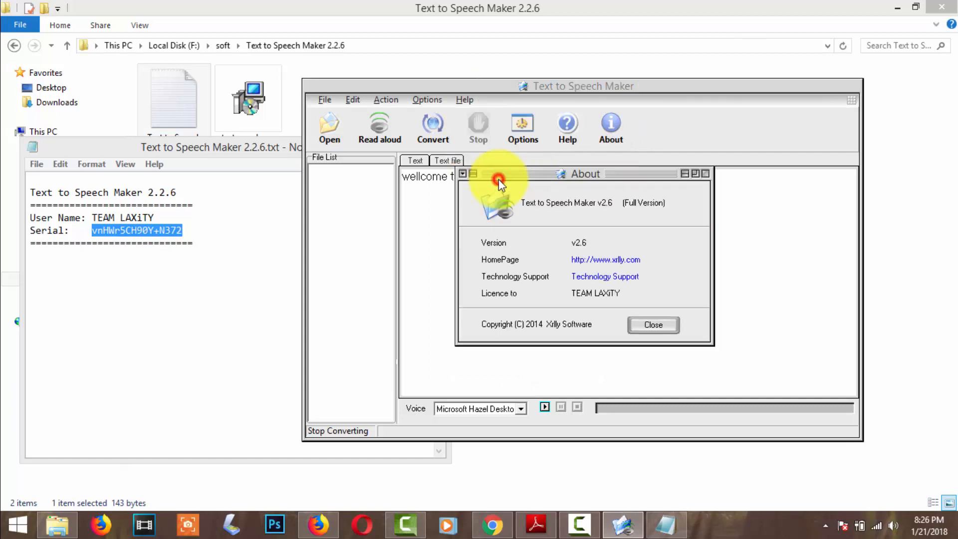
pyautogui.moveTo(538, 302)
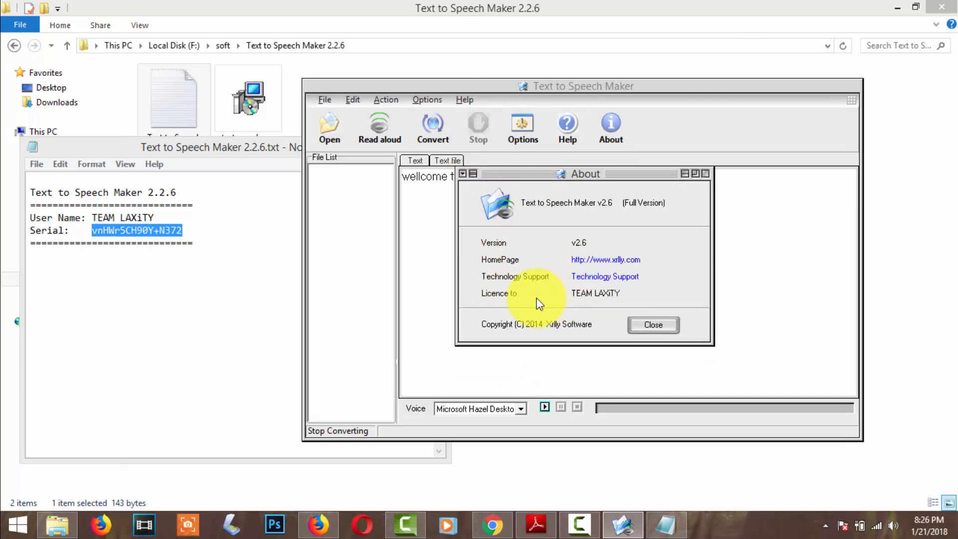
pyautogui.moveTo(630, 213)
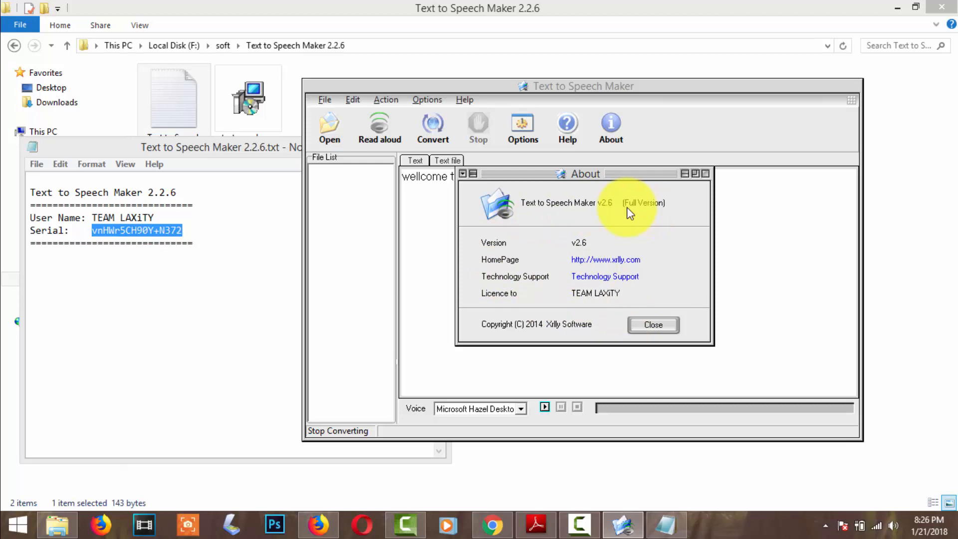
# Close the About window confirming the registered Full Version
pyautogui.click(653, 324)
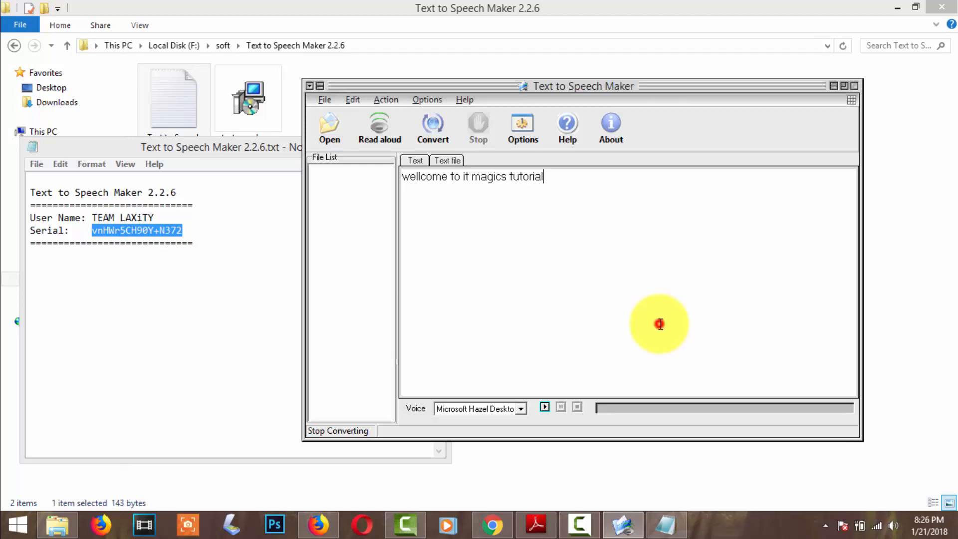
pyautogui.click(174, 101)
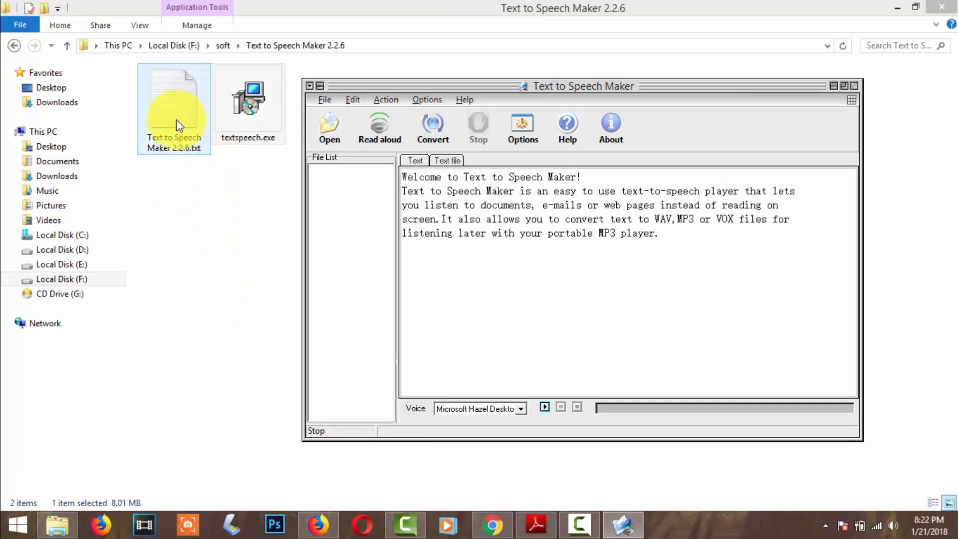
pyautogui.click(427, 100)
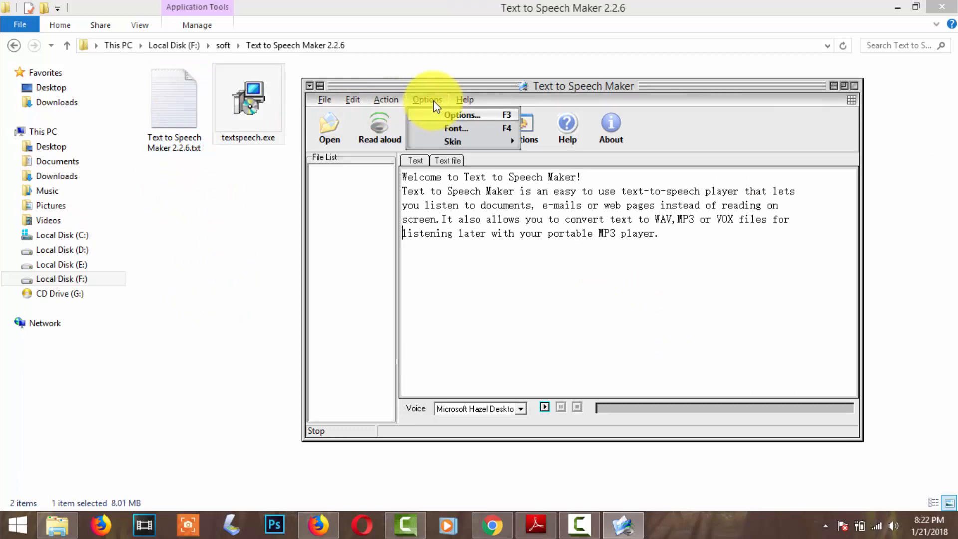
pyautogui.click(386, 100)
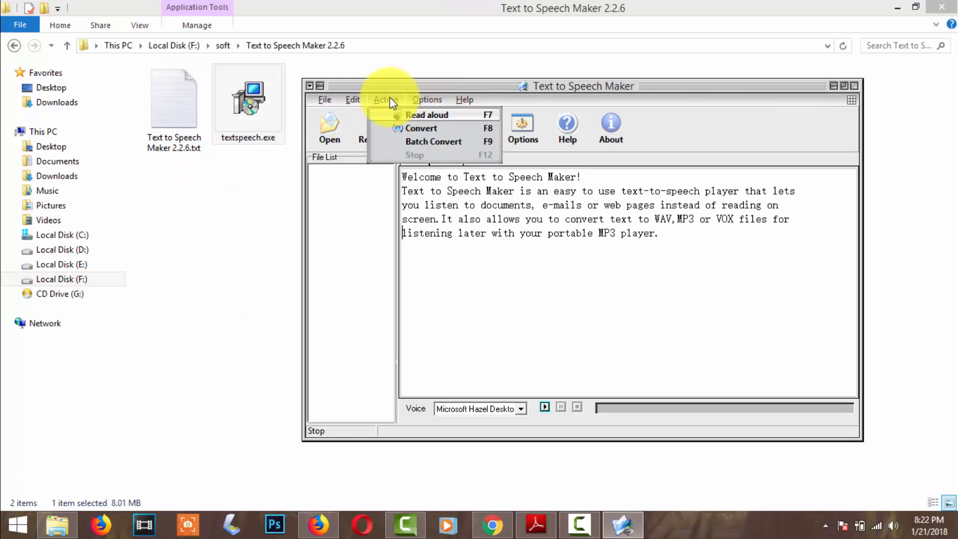
pyautogui.click(325, 100)
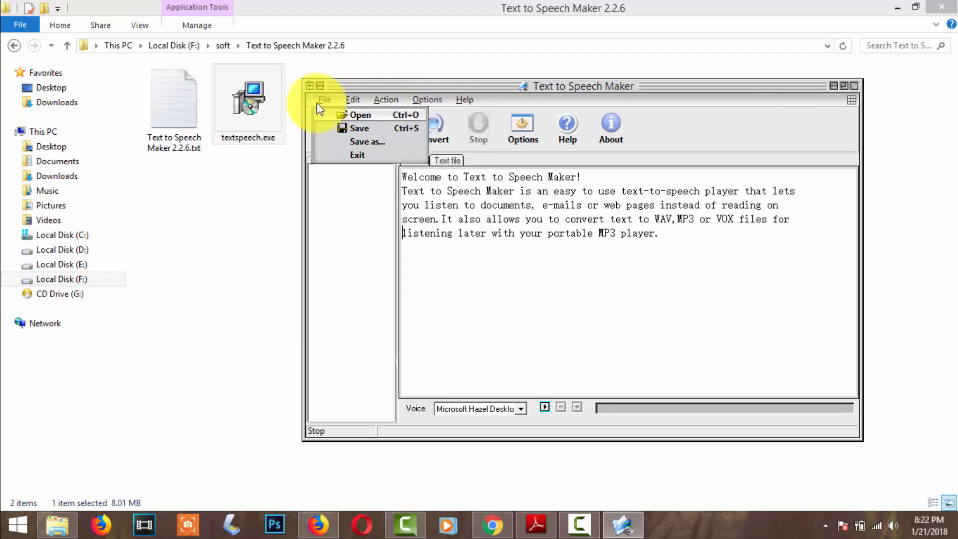
pyautogui.click(428, 100)
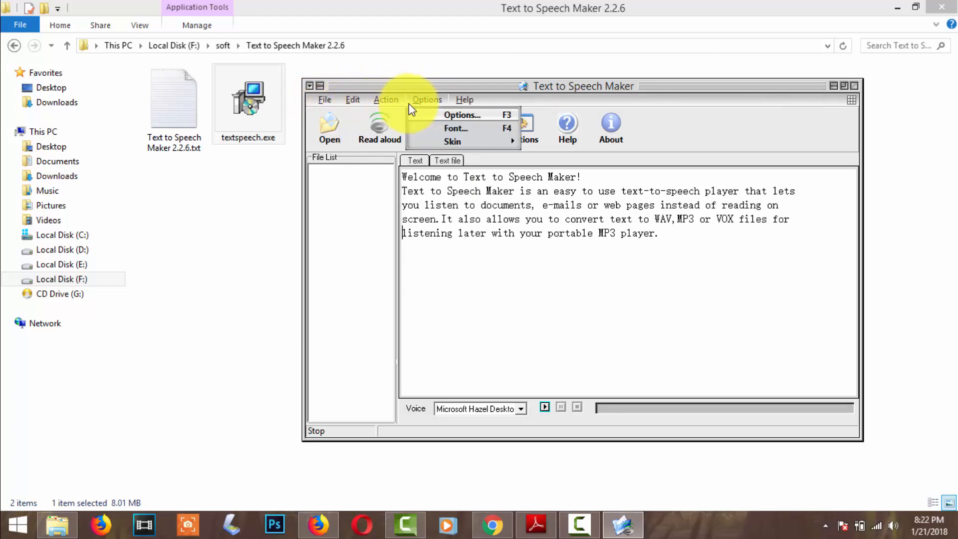
pyautogui.moveTo(470, 119)
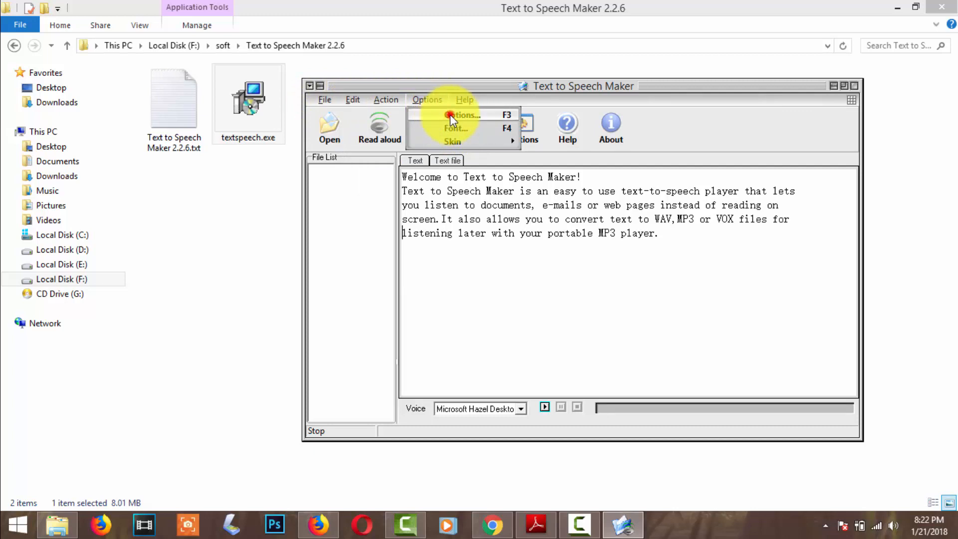
pyautogui.click(463, 115)
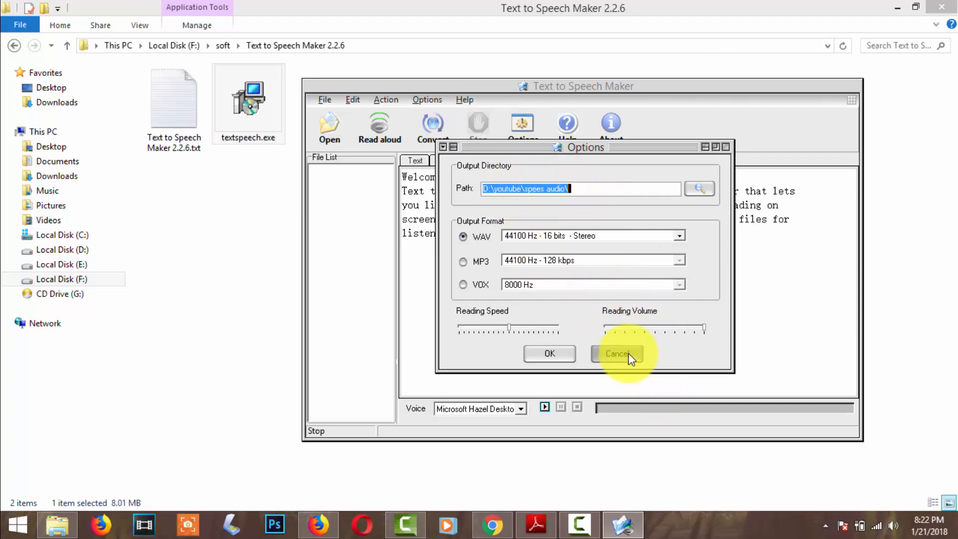
pyautogui.click(618, 353)
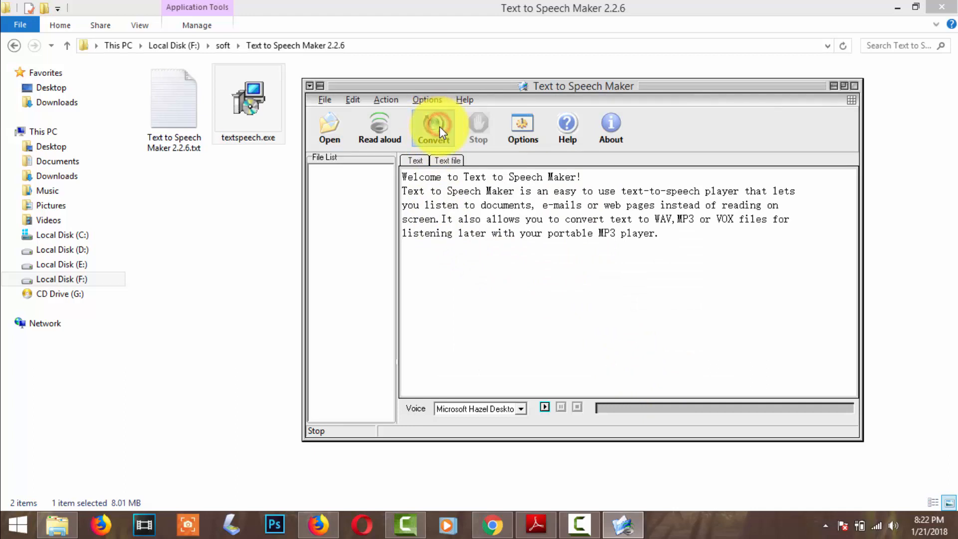
# Convert the welcome text to an audio file and acknowledge the completion message
pyautogui.click(432, 127)
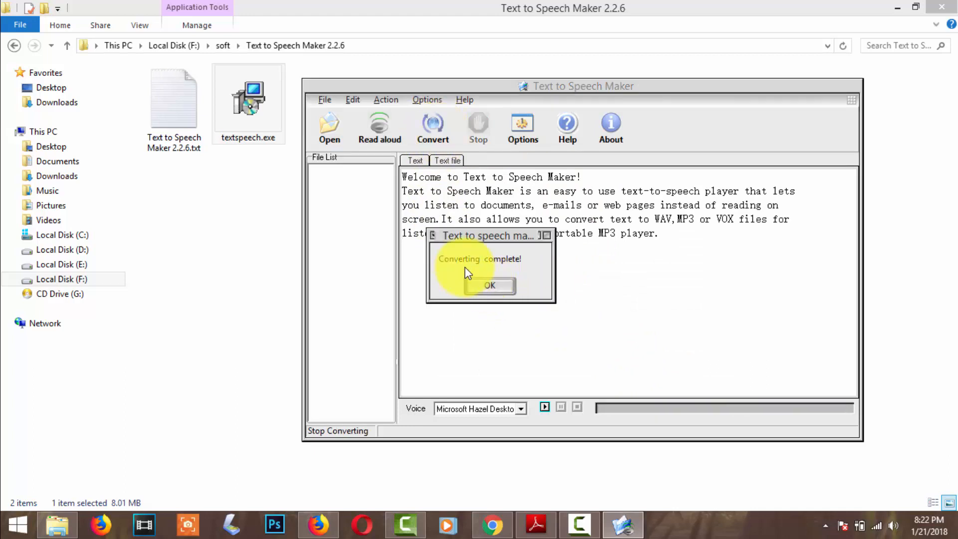
pyautogui.click(490, 285)
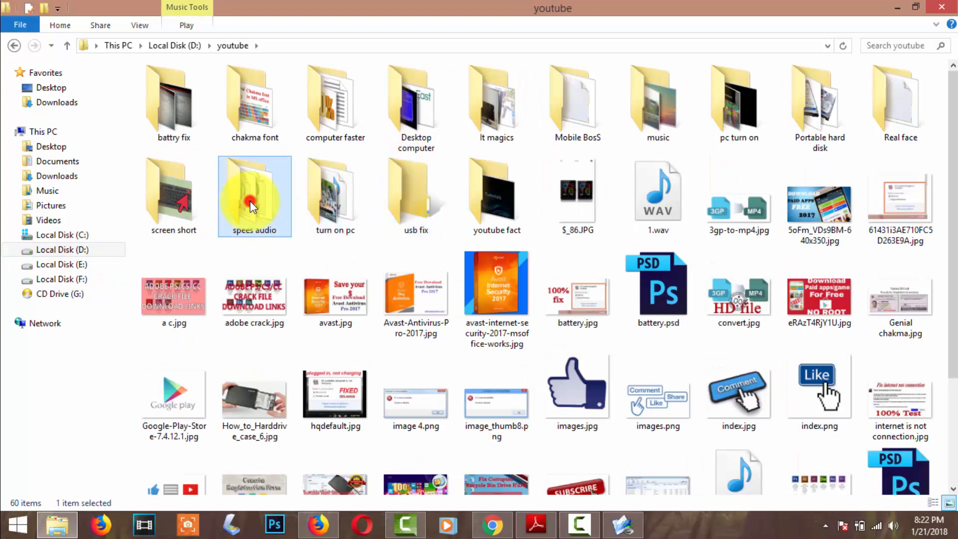
# Play TextToSpeech0.wav from the spees audio folder, then close the media player
pyautogui.doubleClick(255, 192)
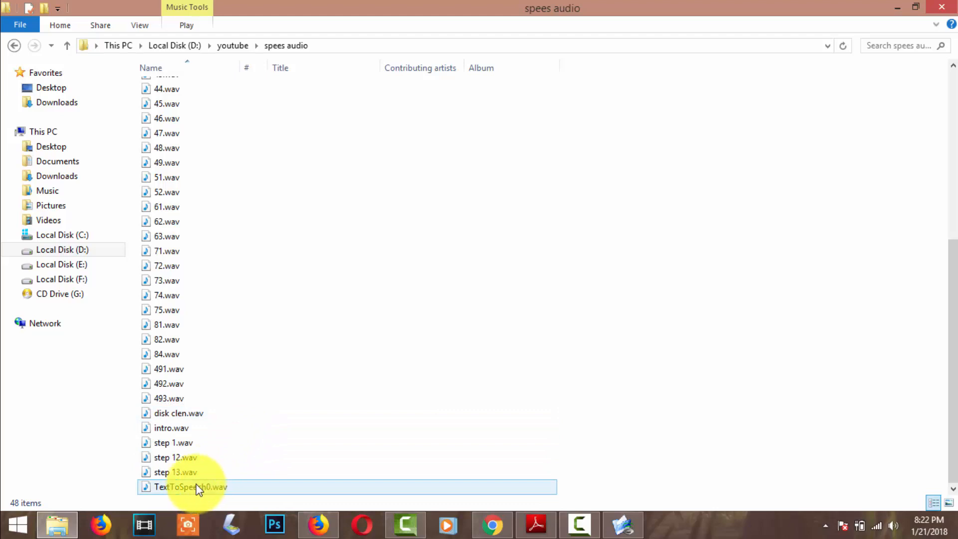
pyautogui.click(191, 488)
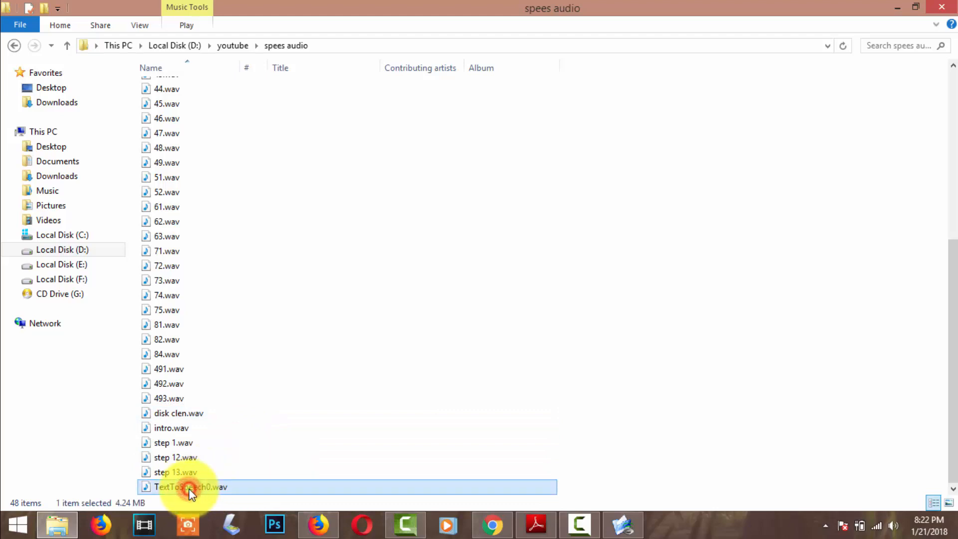
pyautogui.moveTo(195, 487)
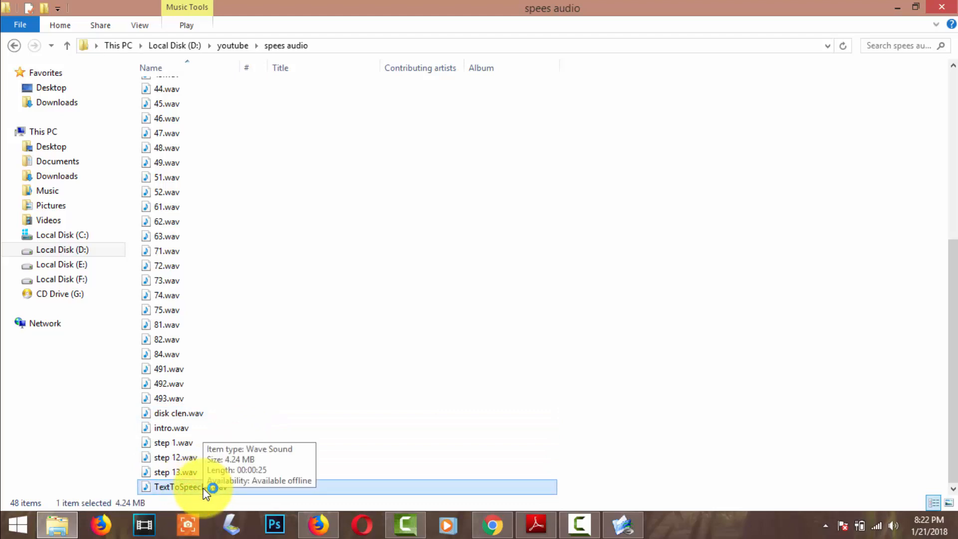
pyautogui.doubleClick(190, 486)
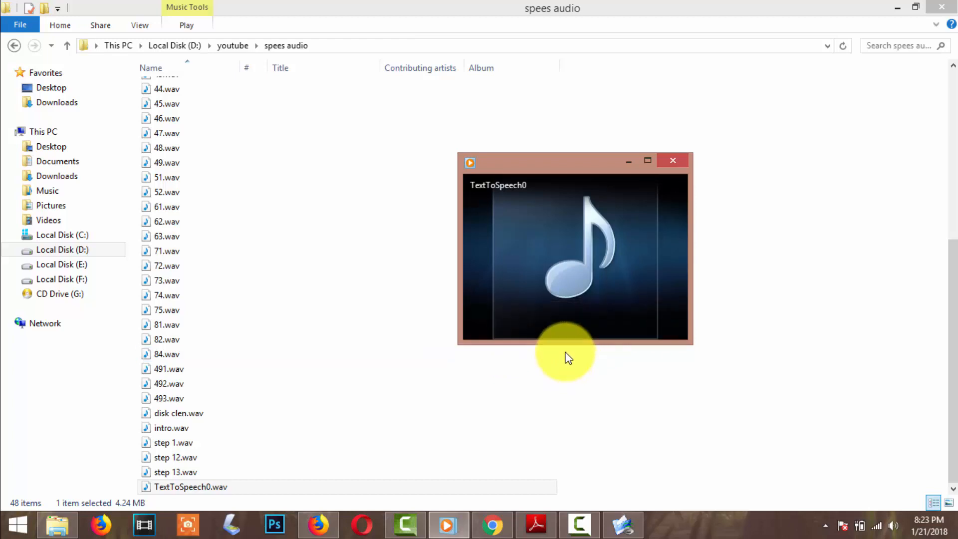
pyautogui.click(575, 321)
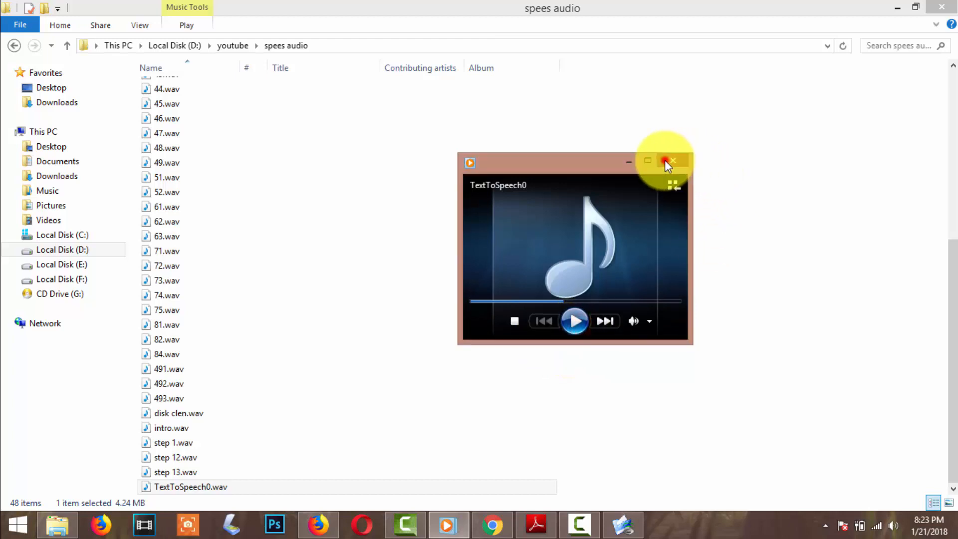
pyautogui.click(672, 161)
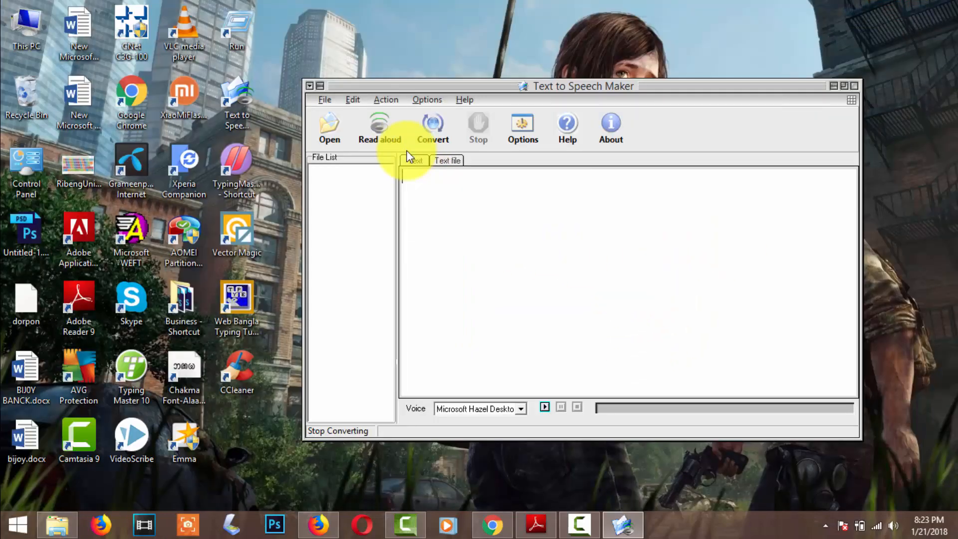
# Enter 'wellcome to it magics' in the text area and have it read aloud
pyautogui.write('we')
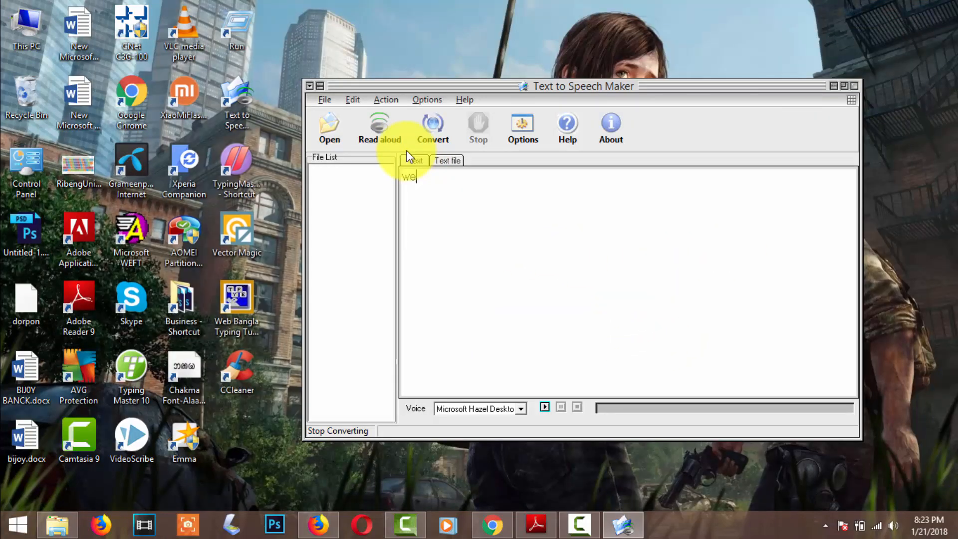
pyautogui.write('llcome to')
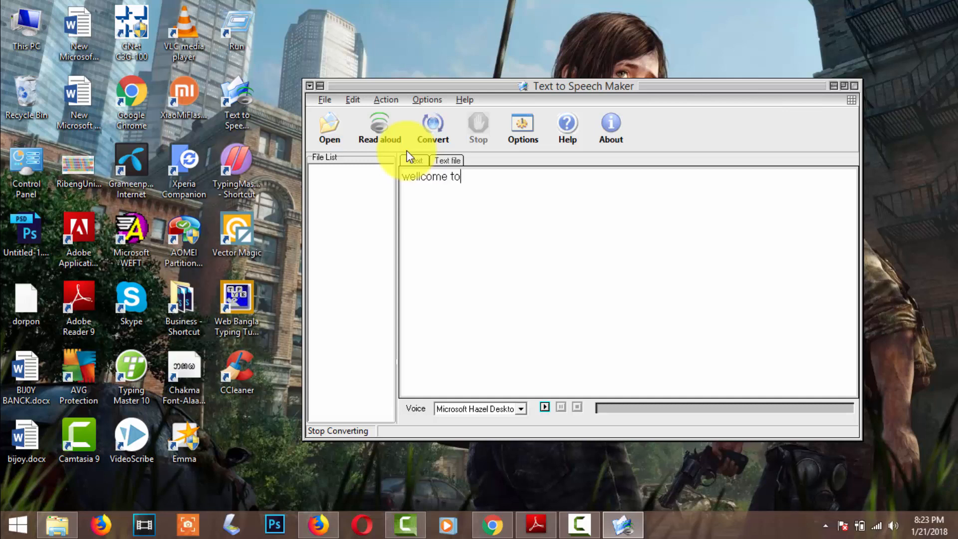
pyautogui.write('it ma')
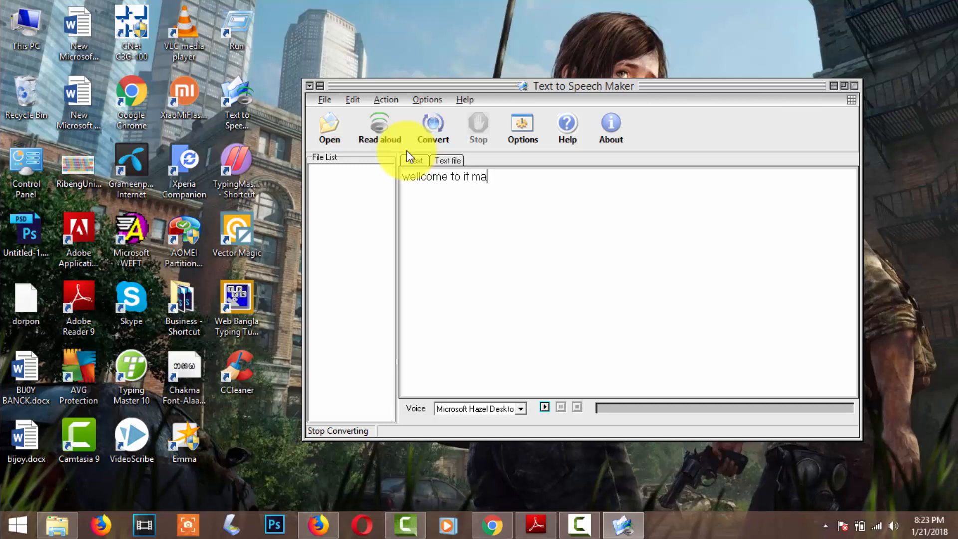
pyautogui.write('gics')
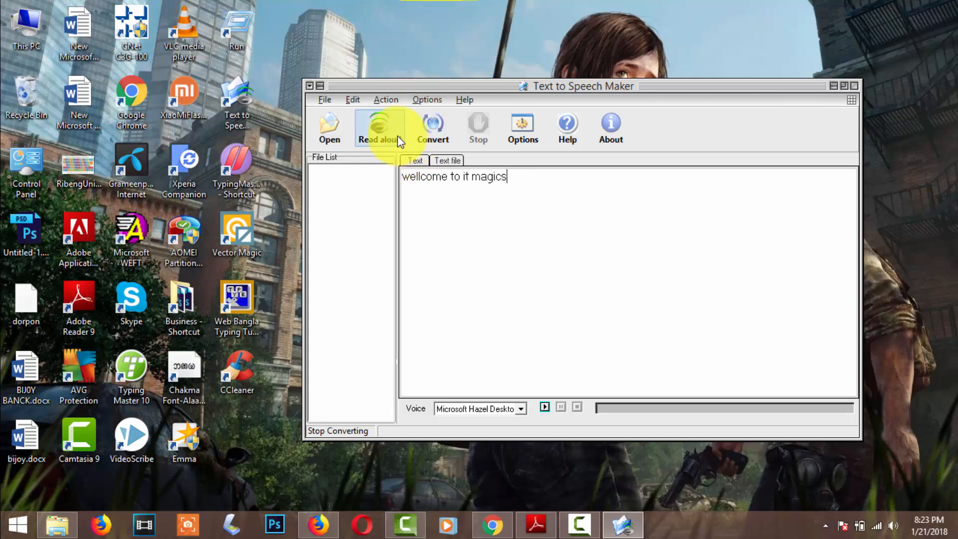
pyautogui.click(379, 129)
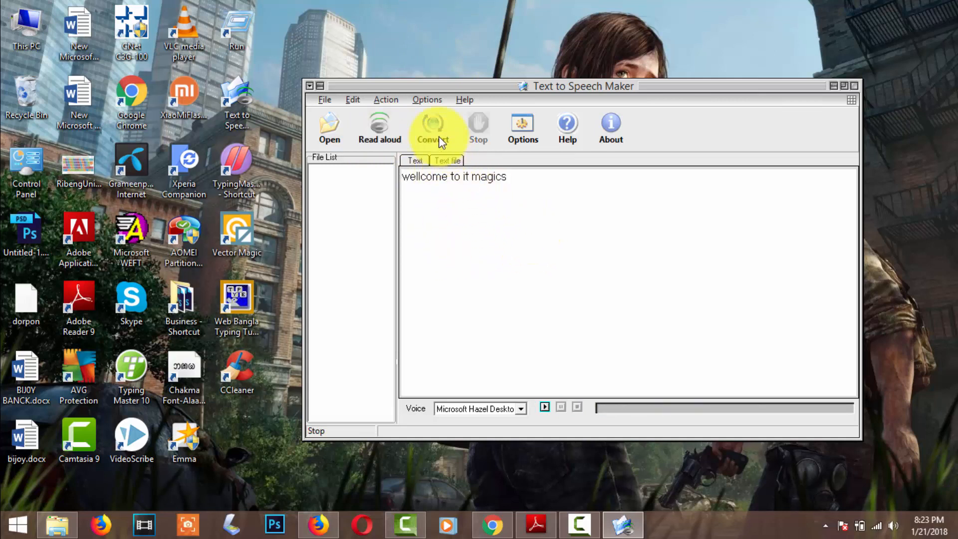
pyautogui.moveTo(433, 122)
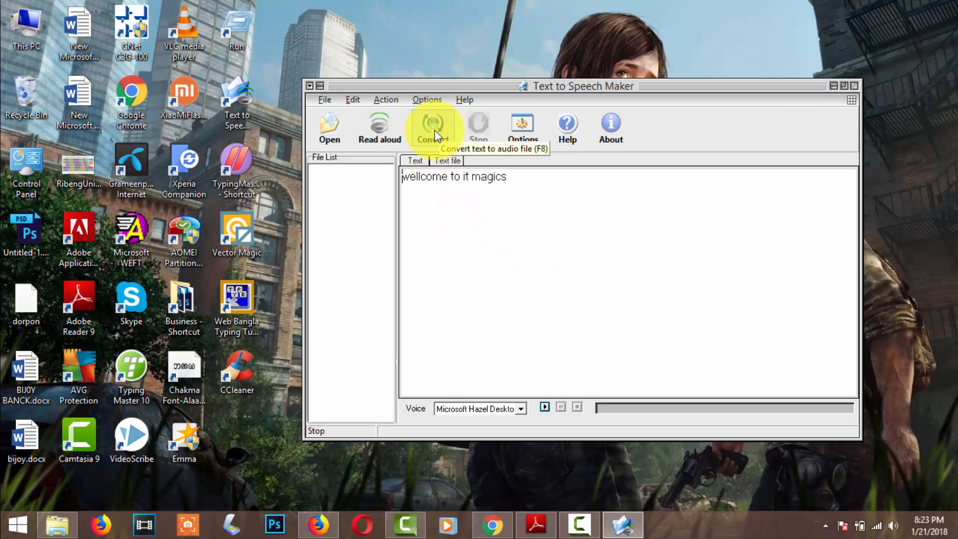
pyautogui.moveTo(86, 512)
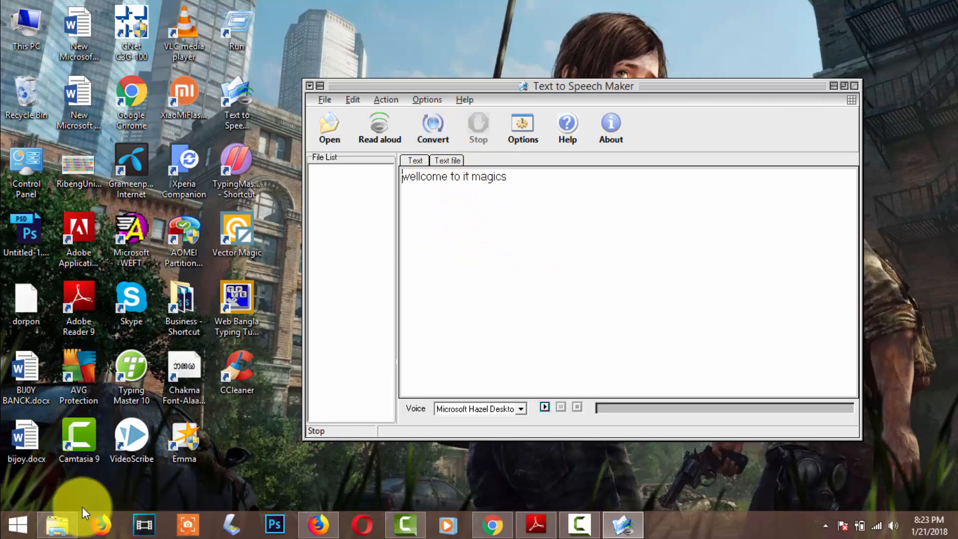
# Rename TextToSpeech0.wav in the spees audio folder to 'test 1'
pyautogui.click(57, 524)
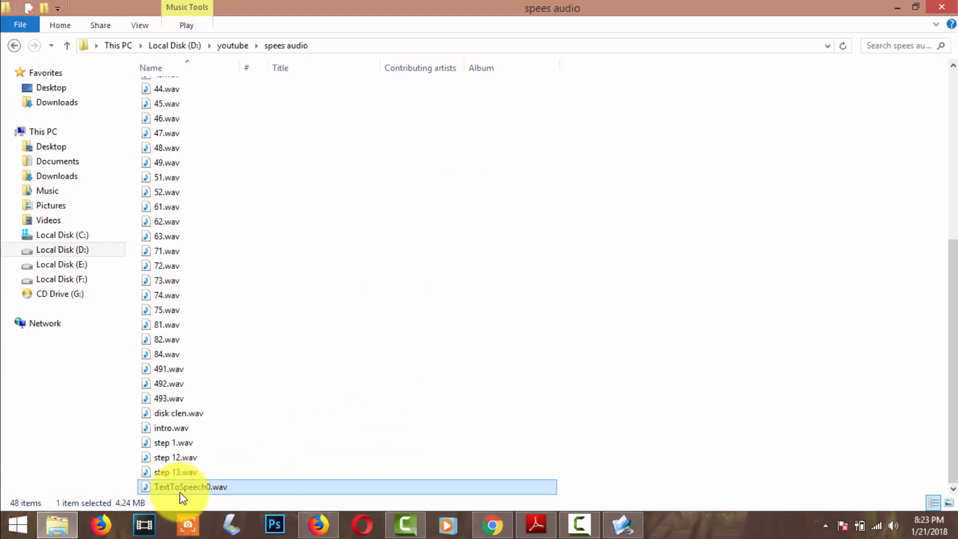
pyautogui.rightClick(191, 487)
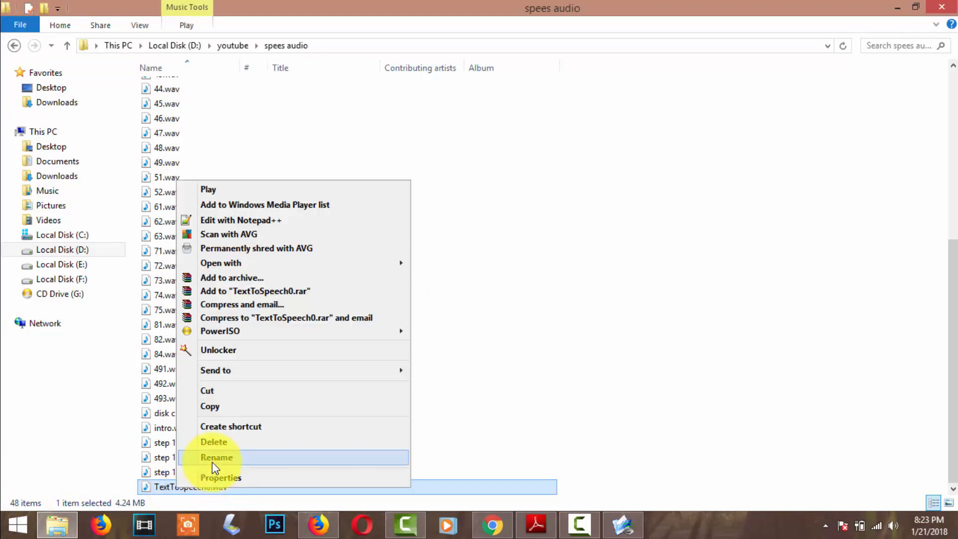
pyautogui.click(217, 457)
pyautogui.write('test 1')
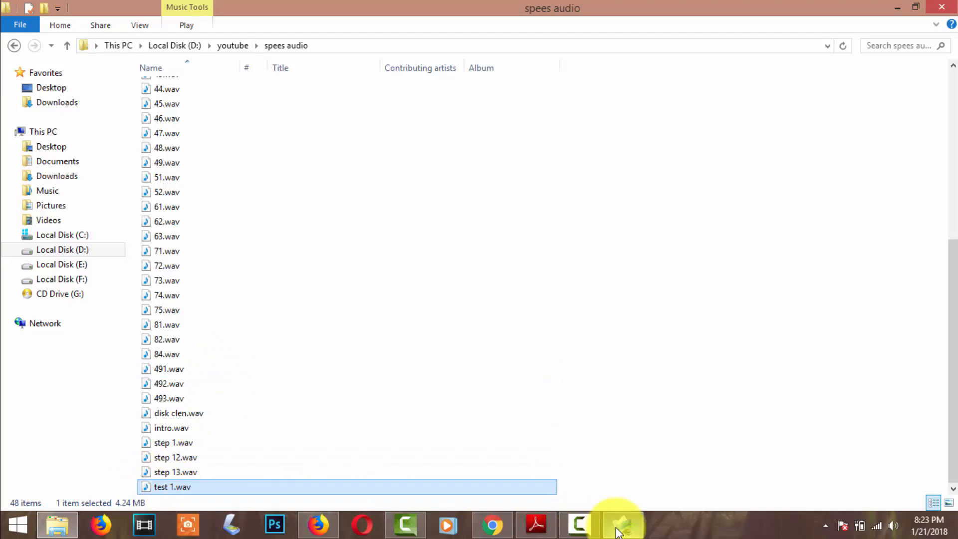
# Convert 'wellcome to it magics' to TextToSpeech0.wav beside test 1.wav in the output folder
pyautogui.click(619, 524)
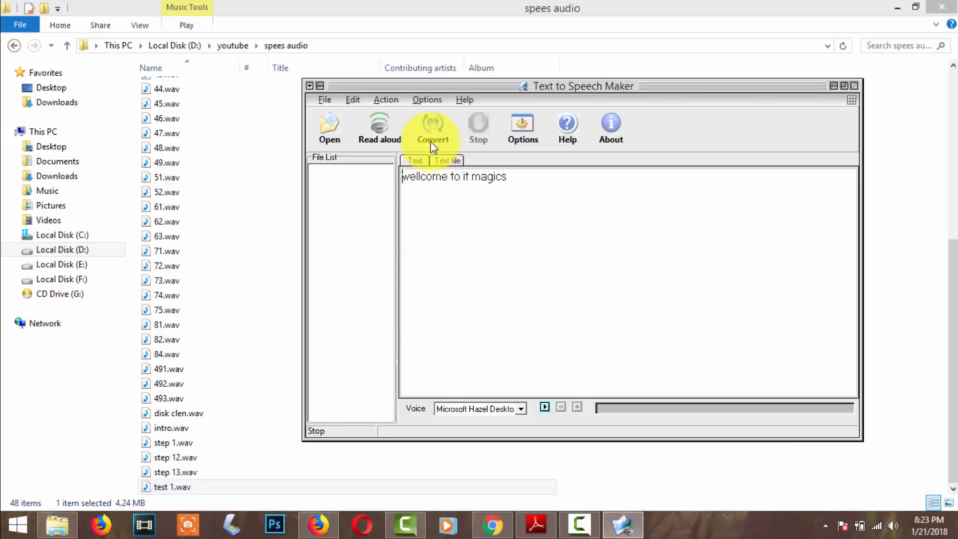
pyautogui.click(432, 129)
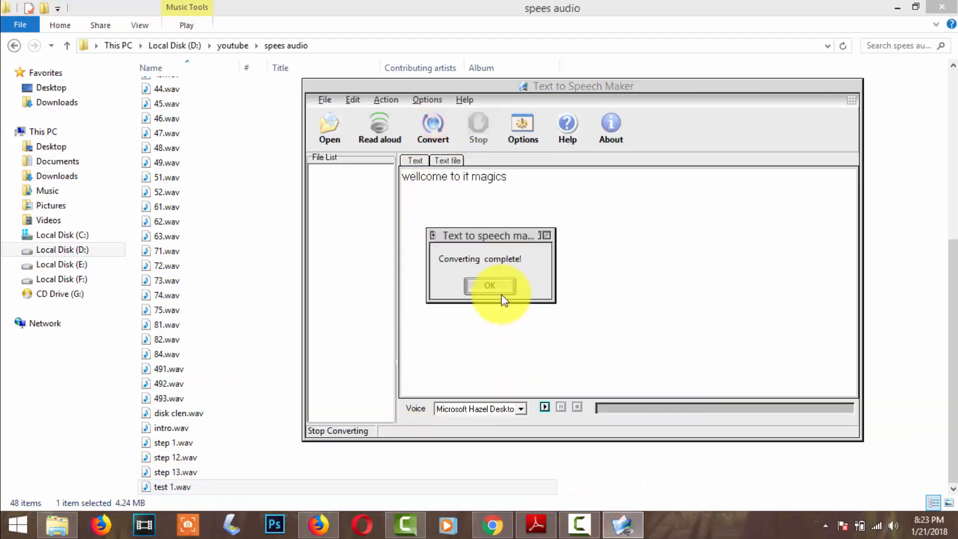
pyautogui.click(489, 286)
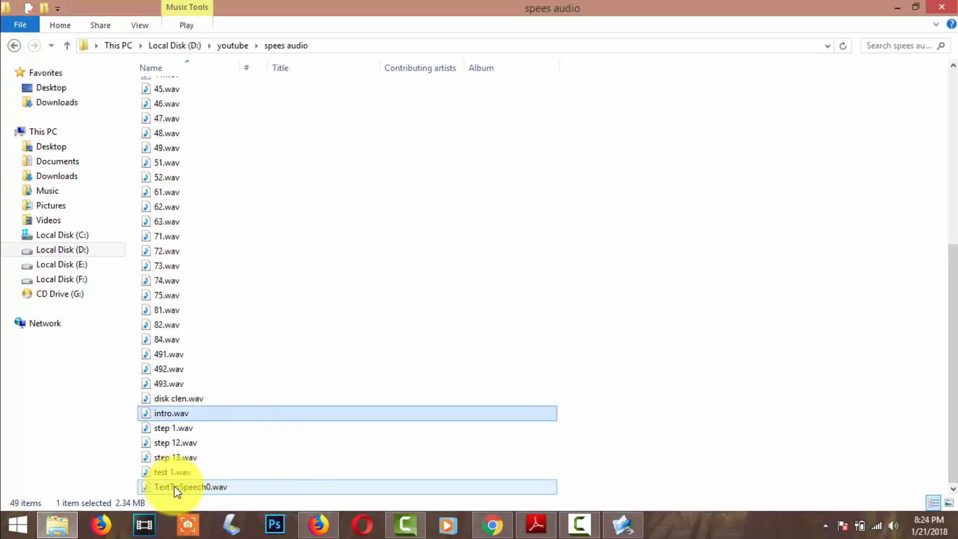
pyautogui.rightClick(190, 487)
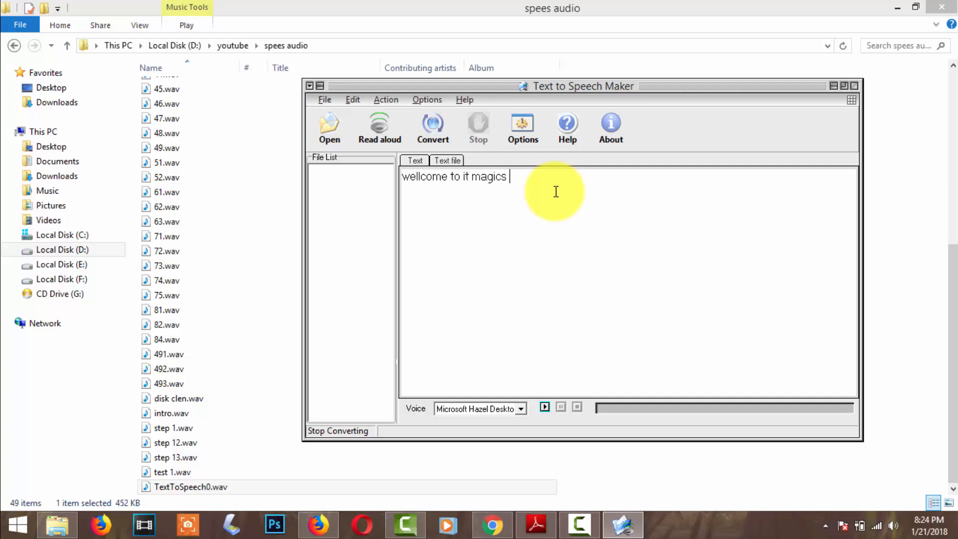
# Extend the sentence to 'wellcome to it magics tutorial' and convert it to audio
pyautogui.write('tu')
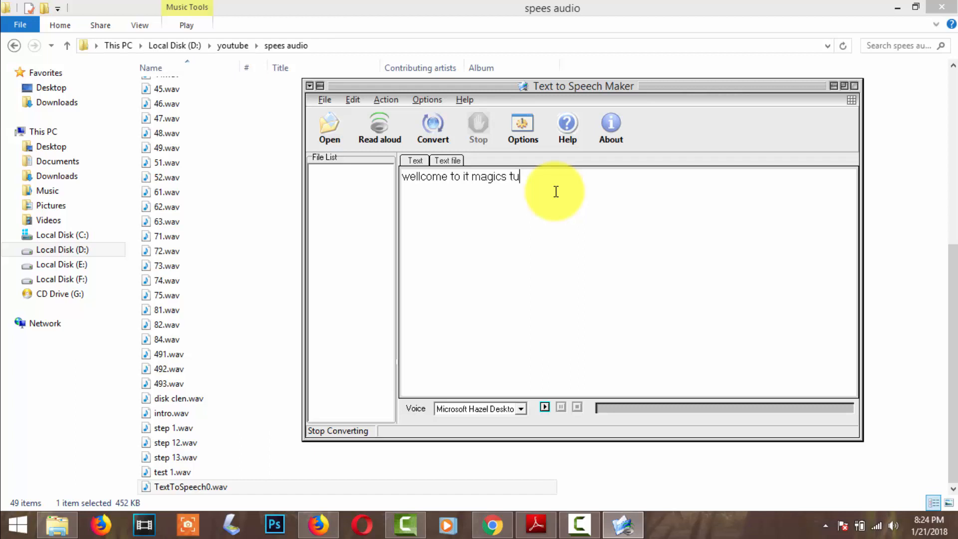
pyautogui.write('torial')
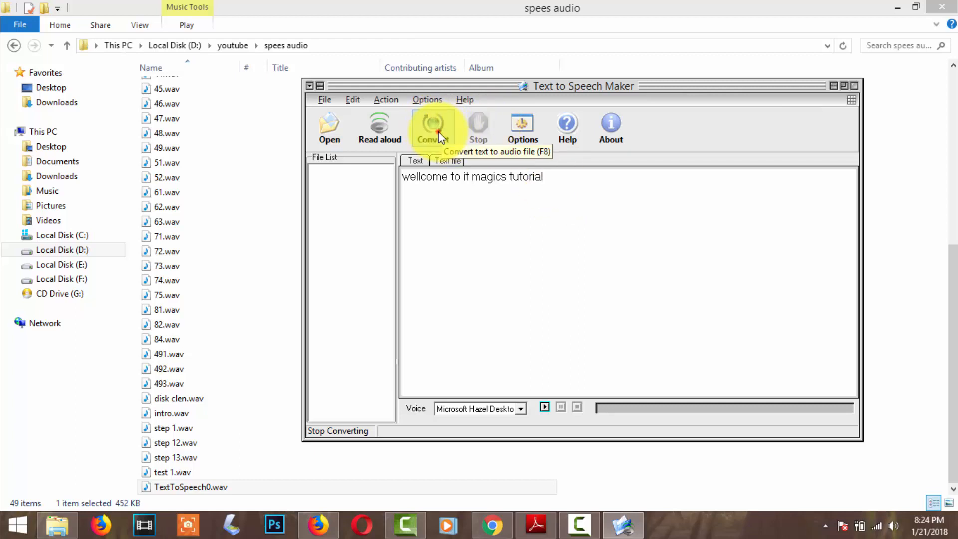
pyautogui.click(433, 126)
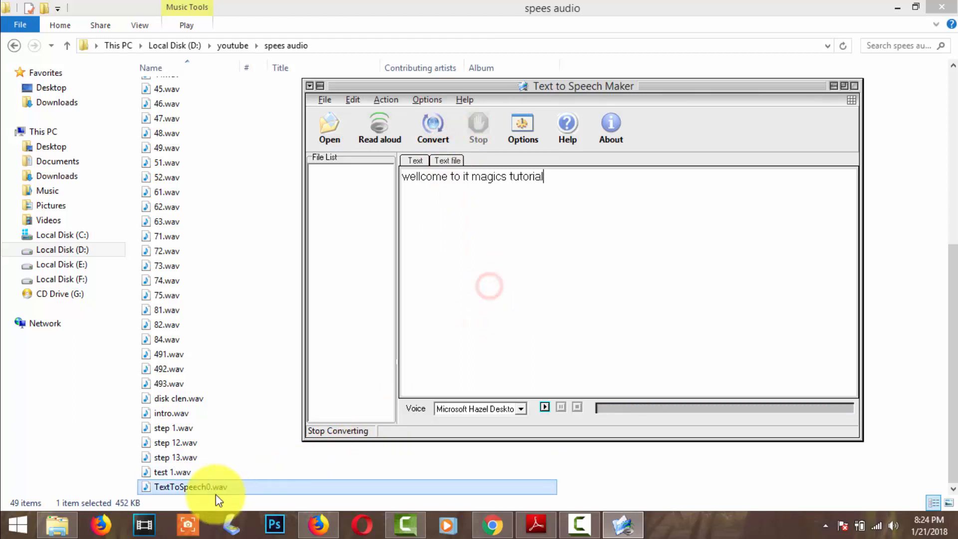